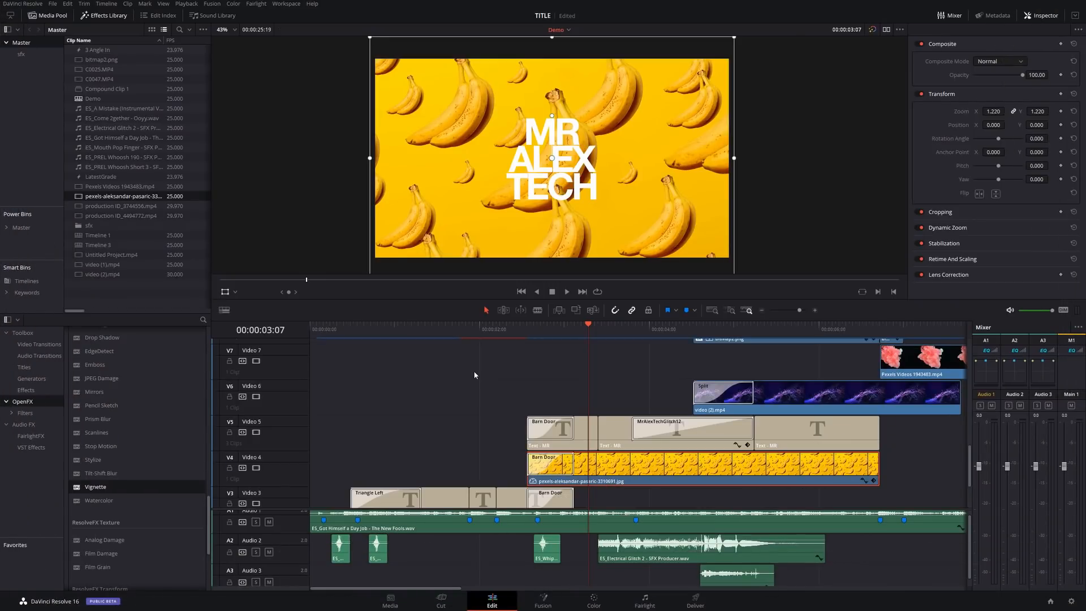
{"action": "mouse_move", "coordinate": [588, 367]}
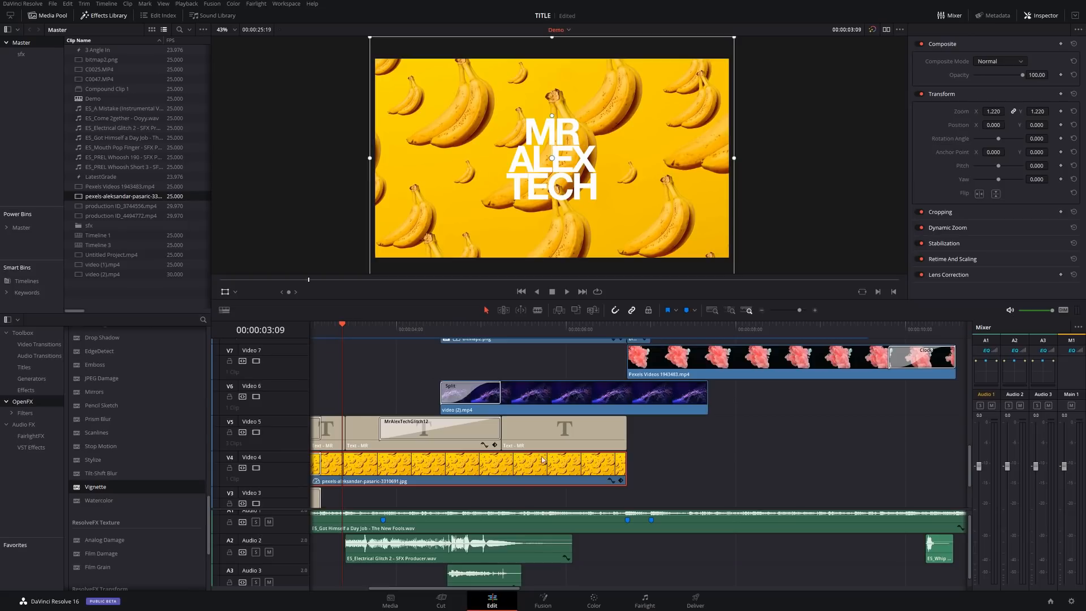
Review the particle and pink smoke clips, then bring up the Generators list
{"action": "left_click", "coordinate": [560, 395]}
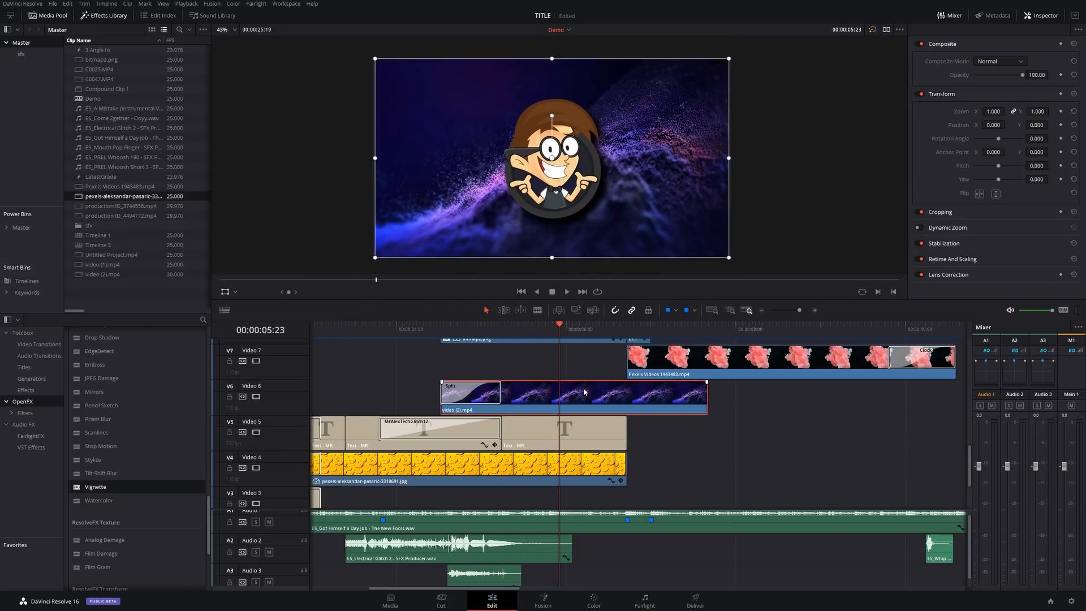
{"action": "left_click", "coordinate": [565, 290]}
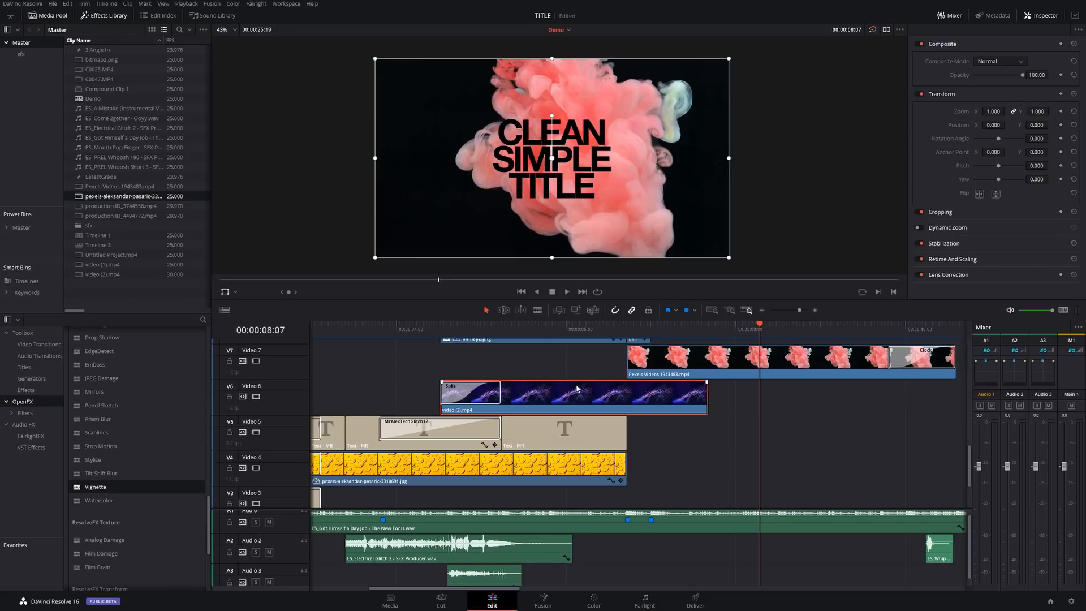
{"action": "left_click", "coordinate": [543, 326]}
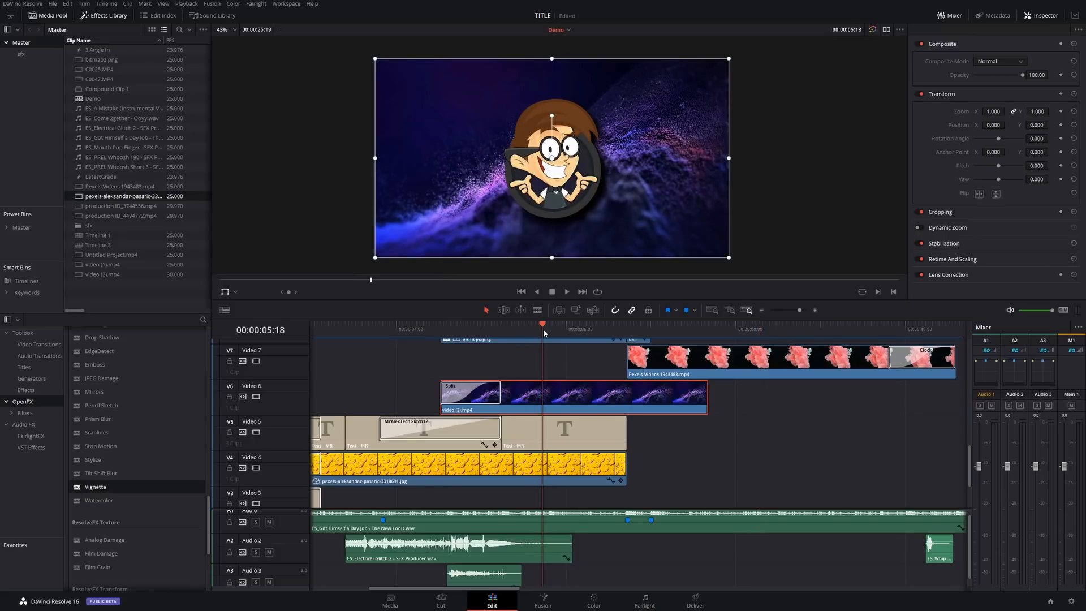
{"action": "left_click", "coordinate": [692, 357]}
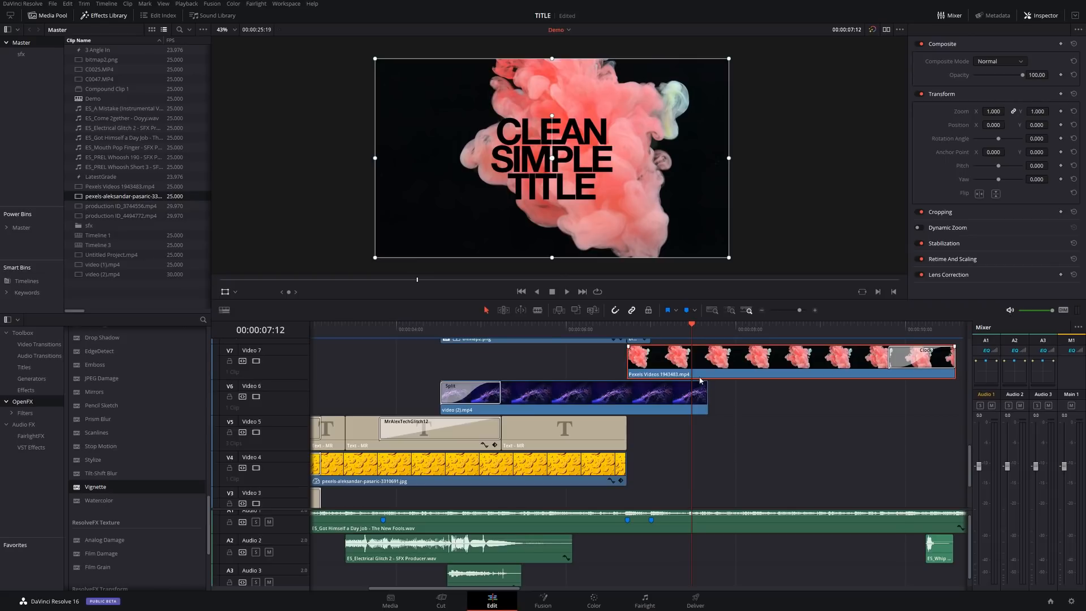
{"action": "mouse_move", "coordinate": [679, 386]}
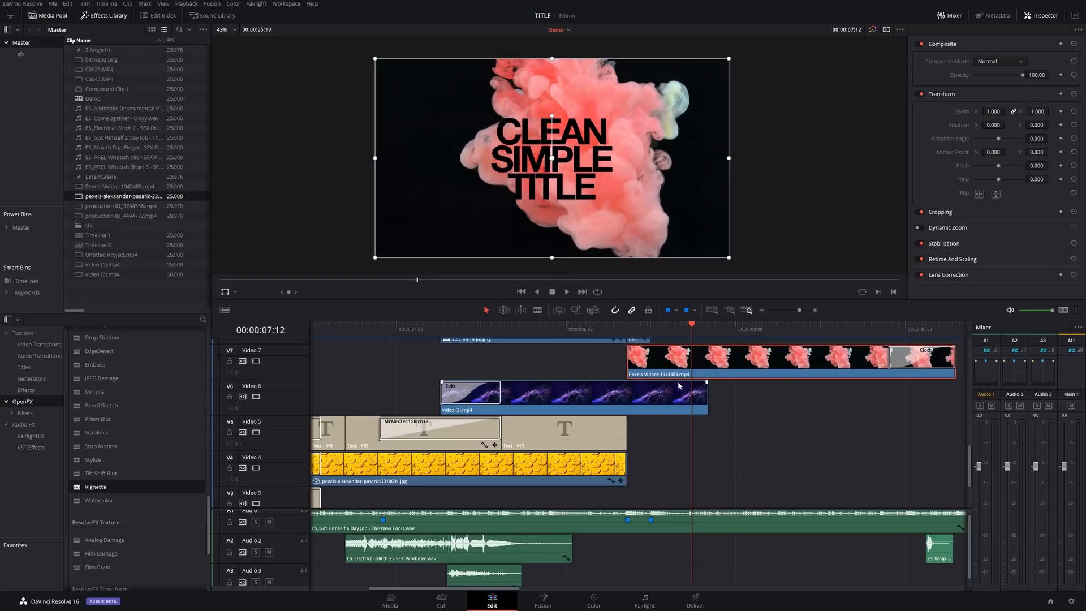
{"action": "mouse_move", "coordinate": [677, 388]}
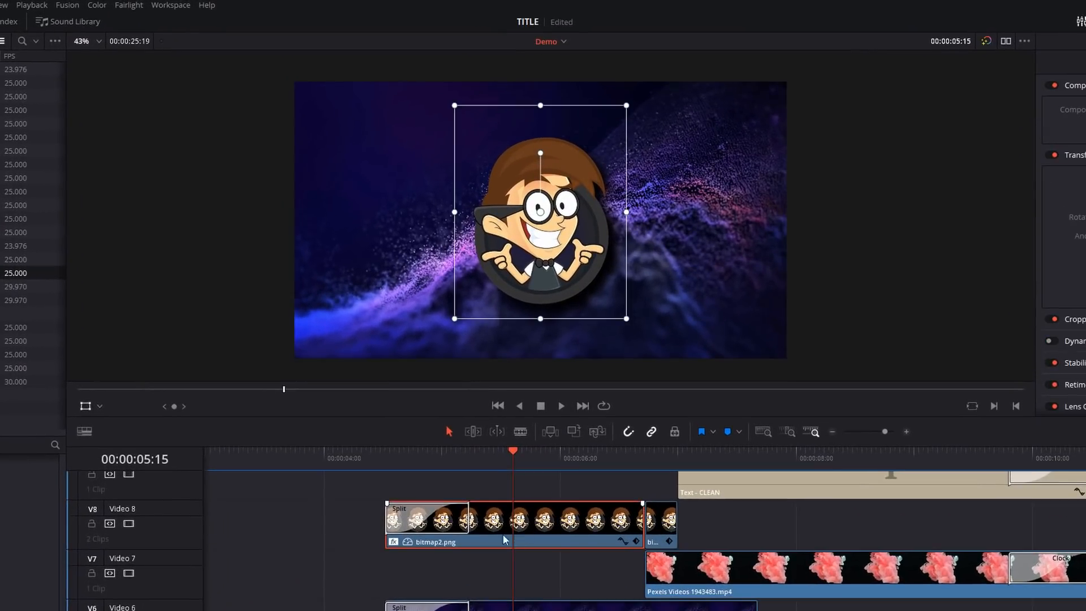
{"action": "mouse_move", "coordinate": [519, 203]}
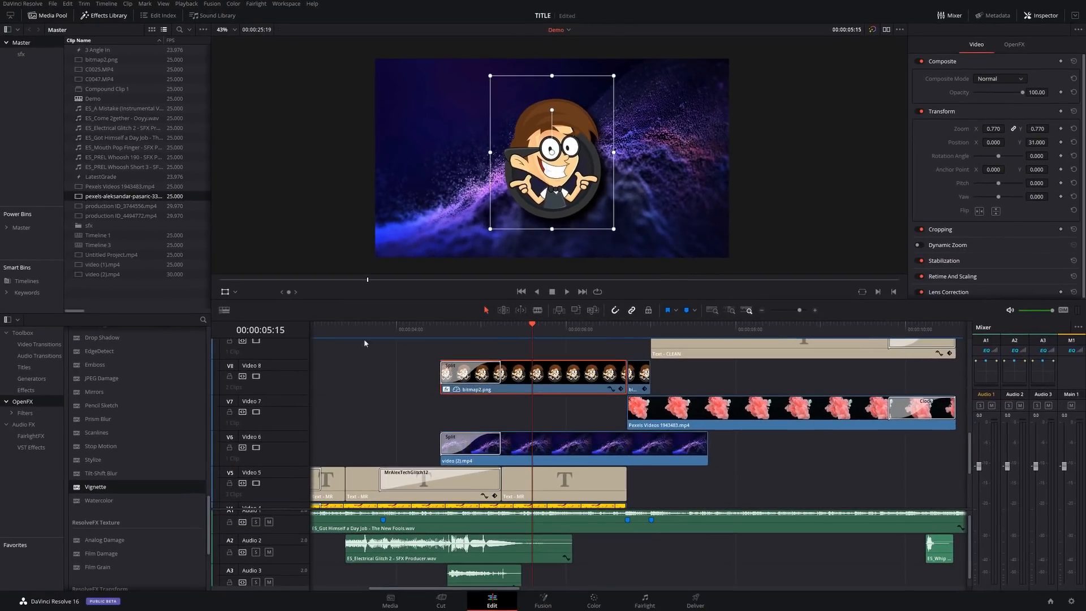
{"action": "left_click", "coordinate": [430, 324]}
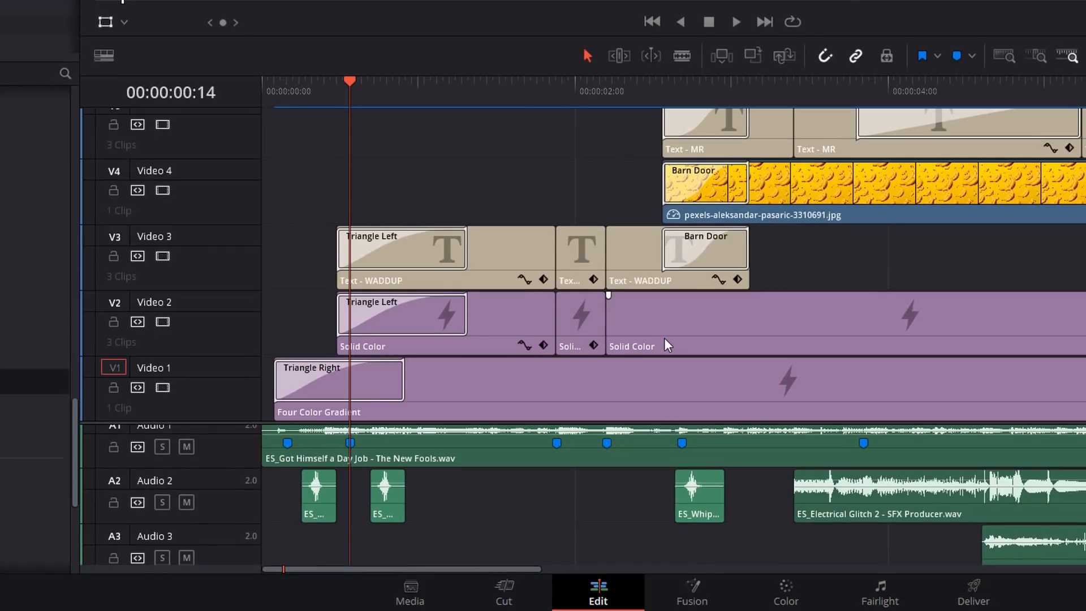
{"action": "mouse_move", "coordinate": [346, 414]}
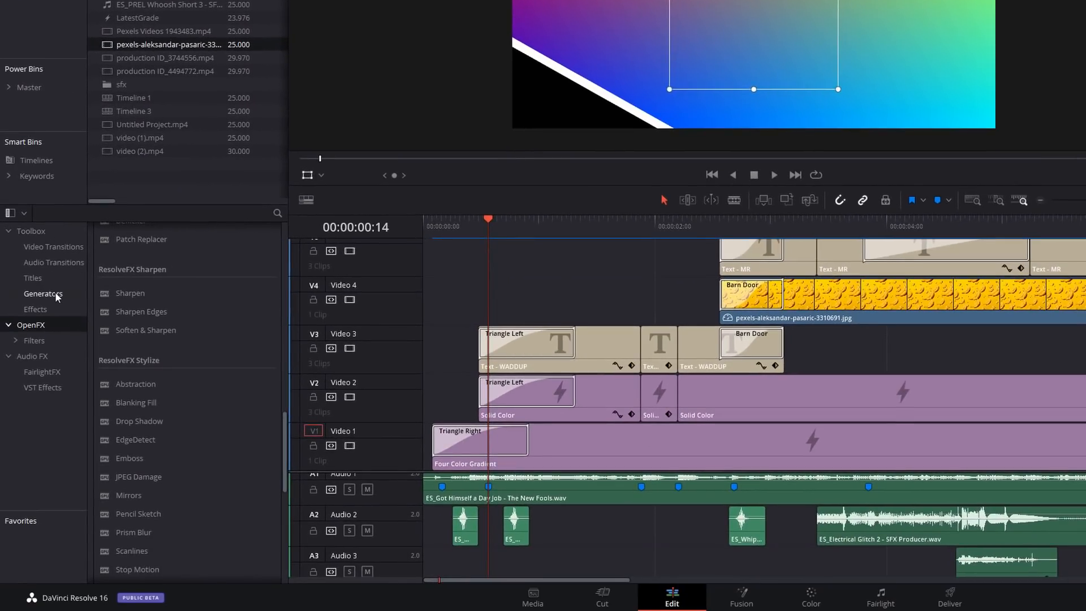
{"action": "left_click", "coordinate": [42, 294]}
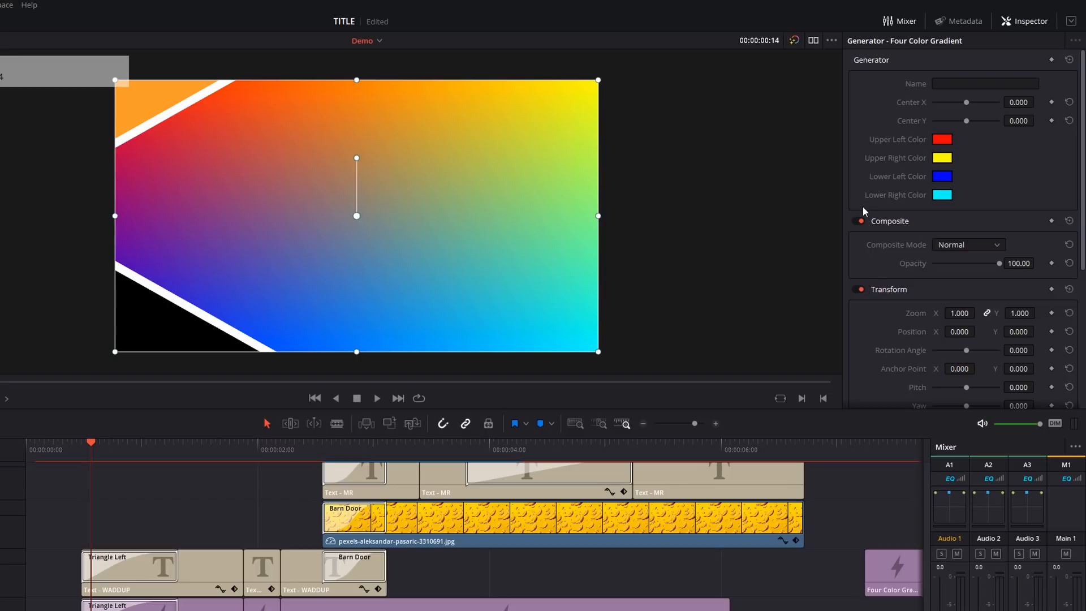
Pick new corner colours, including orange lower-left, and drag the gradient centre off-middle
{"action": "left_click", "coordinate": [941, 139]}
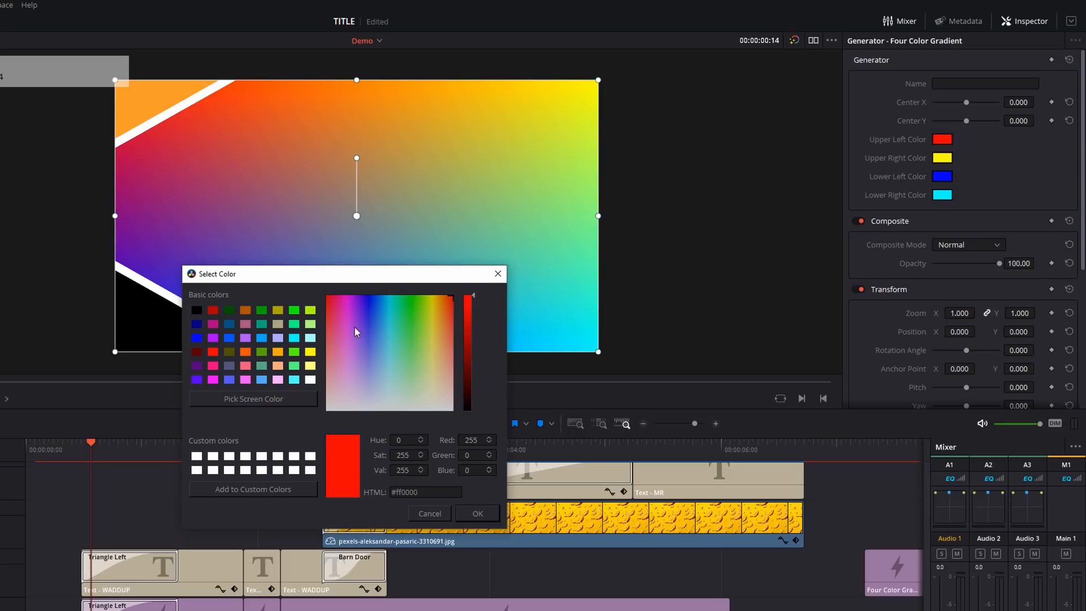
{"action": "left_click", "coordinate": [396, 320]}
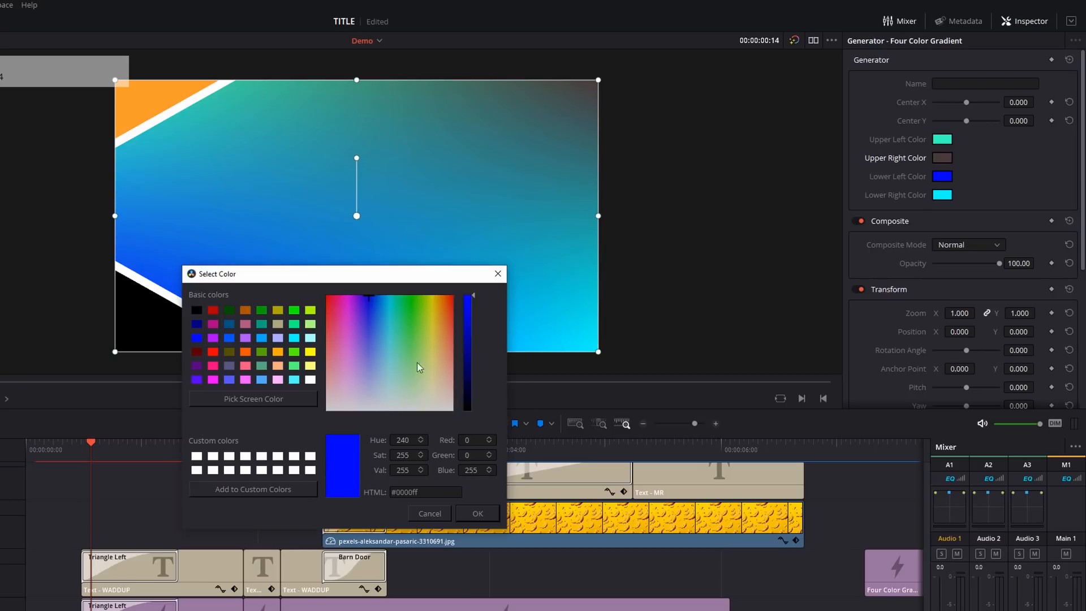
{"action": "left_click", "coordinate": [436, 299]}
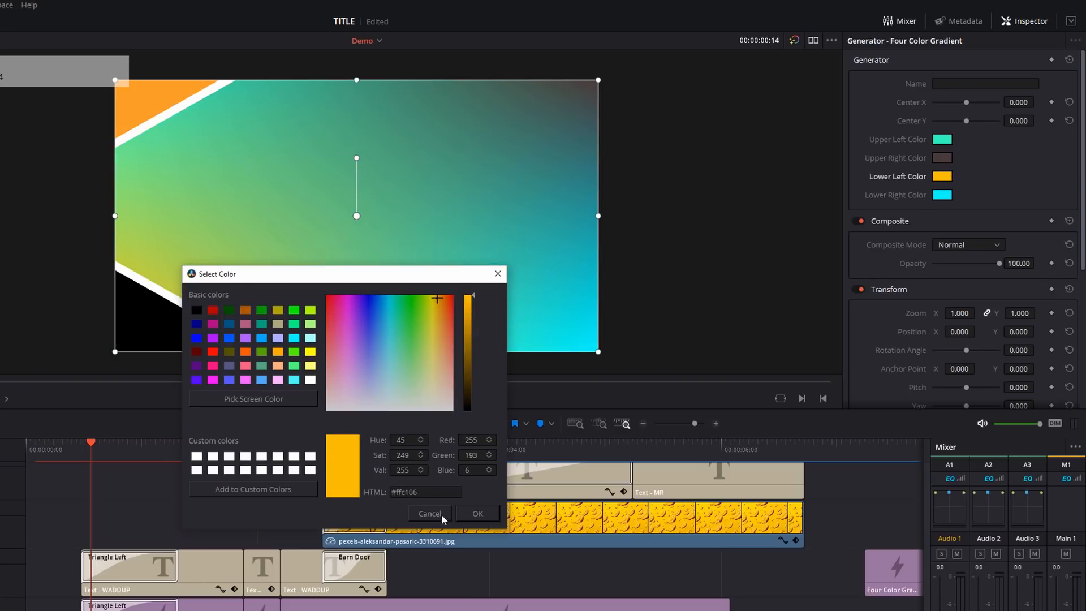
{"action": "left_click", "coordinate": [477, 513]}
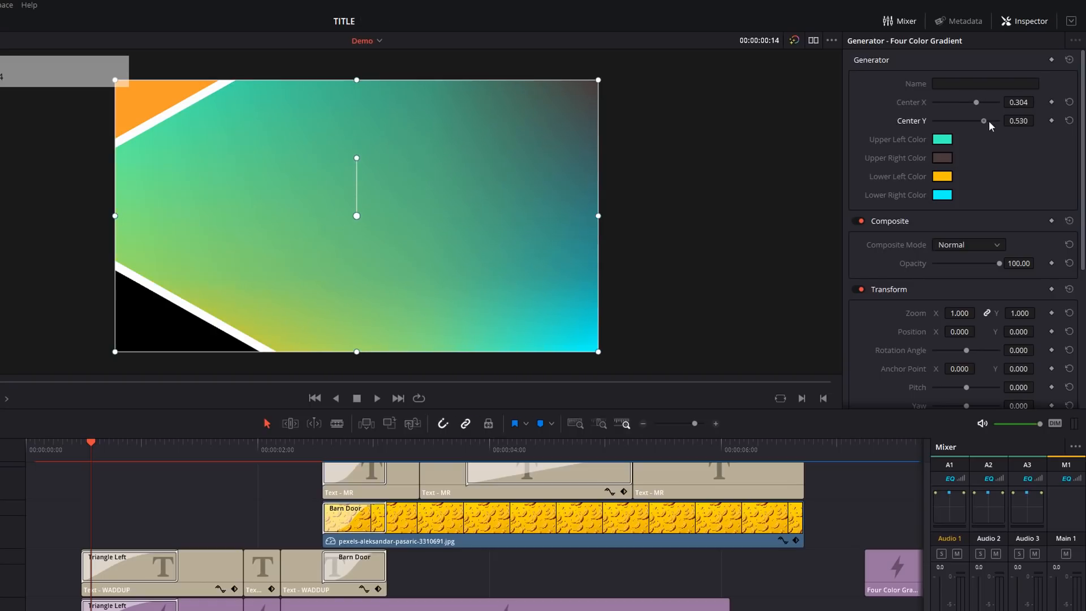
{"action": "left_click_drag", "start_coordinate": [981, 121], "coordinate": [970, 118]}
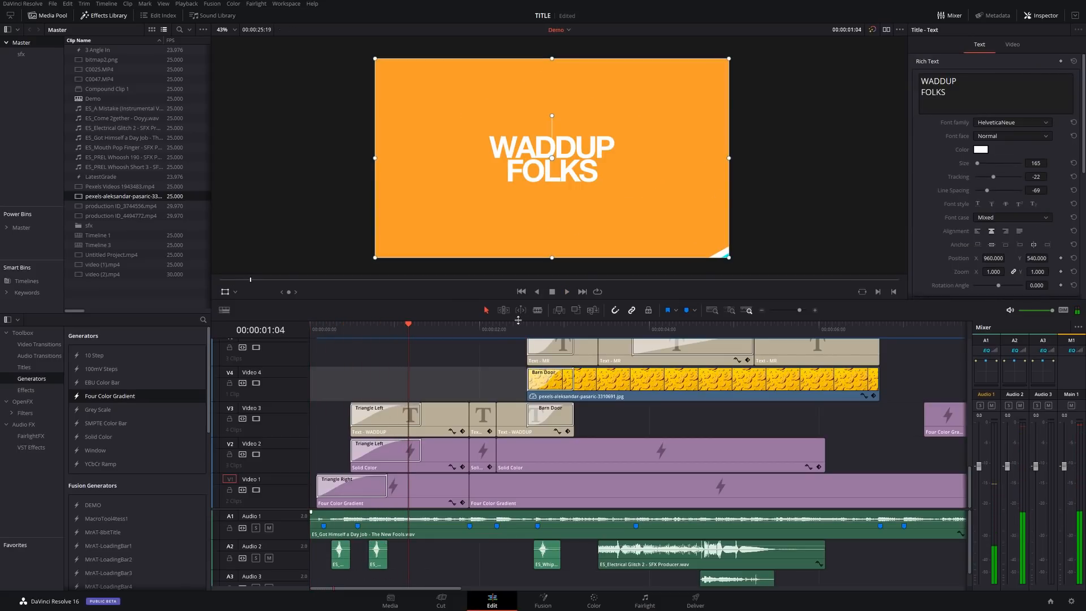
{"action": "left_click", "coordinate": [589, 324]}
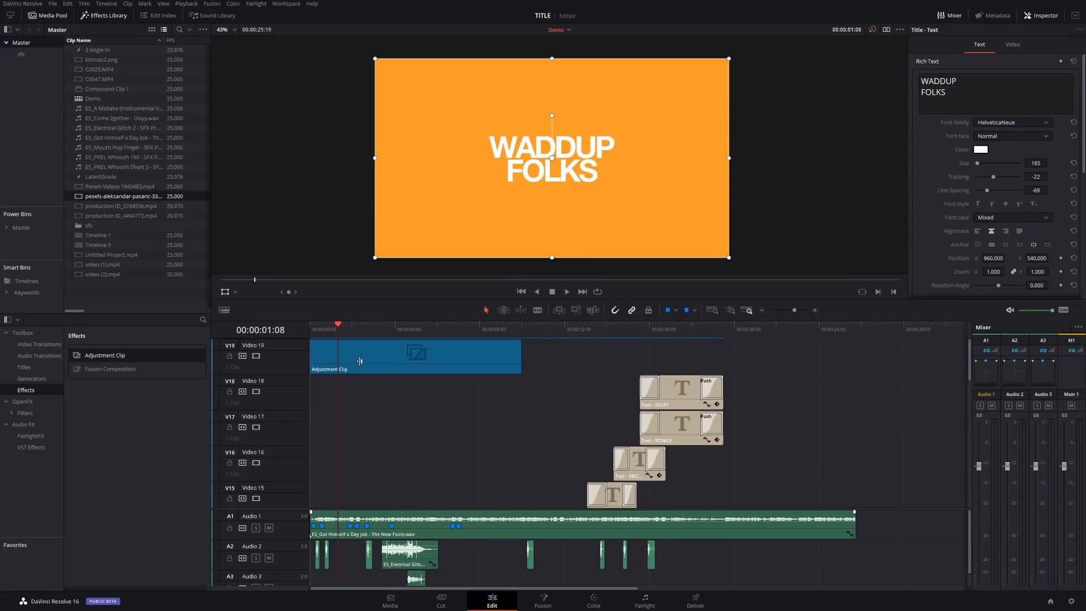
Extend the Video 19 adjustment clip across the full intro
{"action": "left_click_drag", "start_coordinate": [516, 357], "coordinate": [824, 358]}
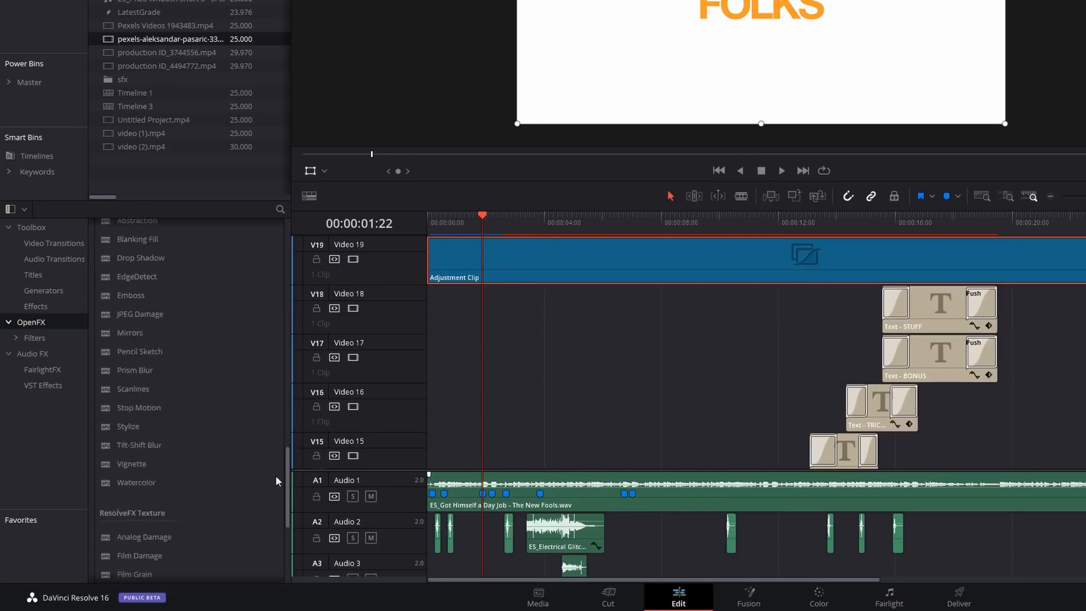
{"action": "scroll", "scroll_direction": "down", "scroll_amount": 3}
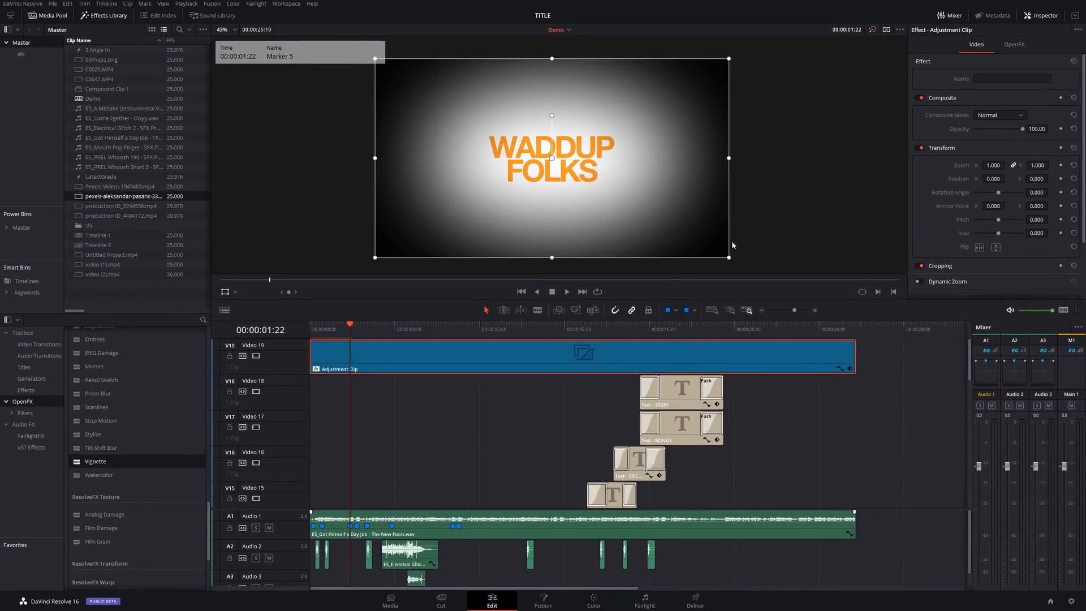
Replay the intro from the start to preview the vignette
{"action": "left_click", "coordinate": [319, 324]}
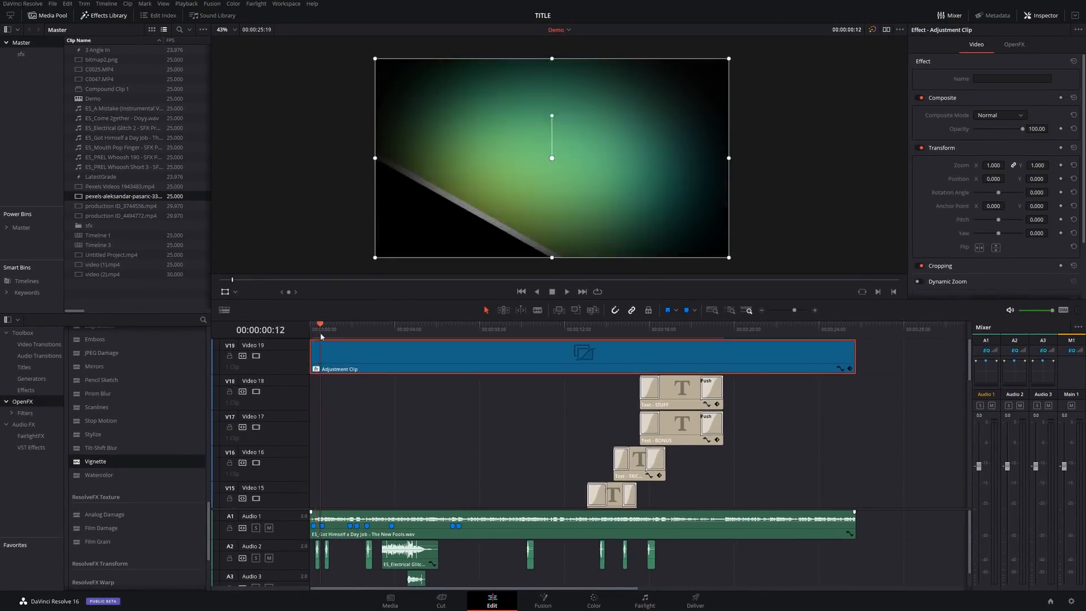
{"action": "left_click", "coordinate": [555, 324]}
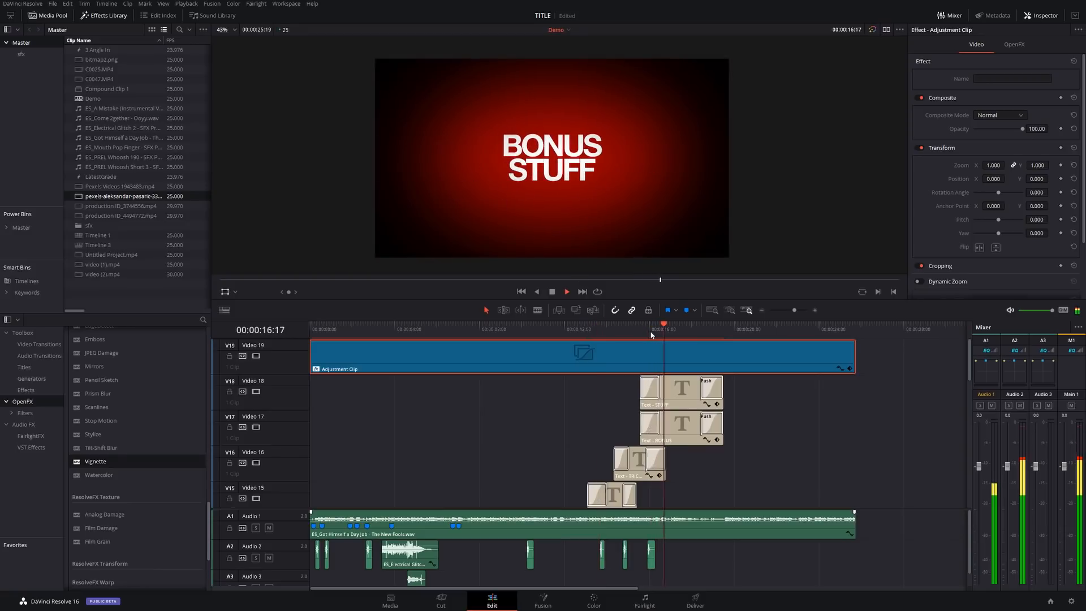
{"action": "left_click", "coordinate": [638, 323]}
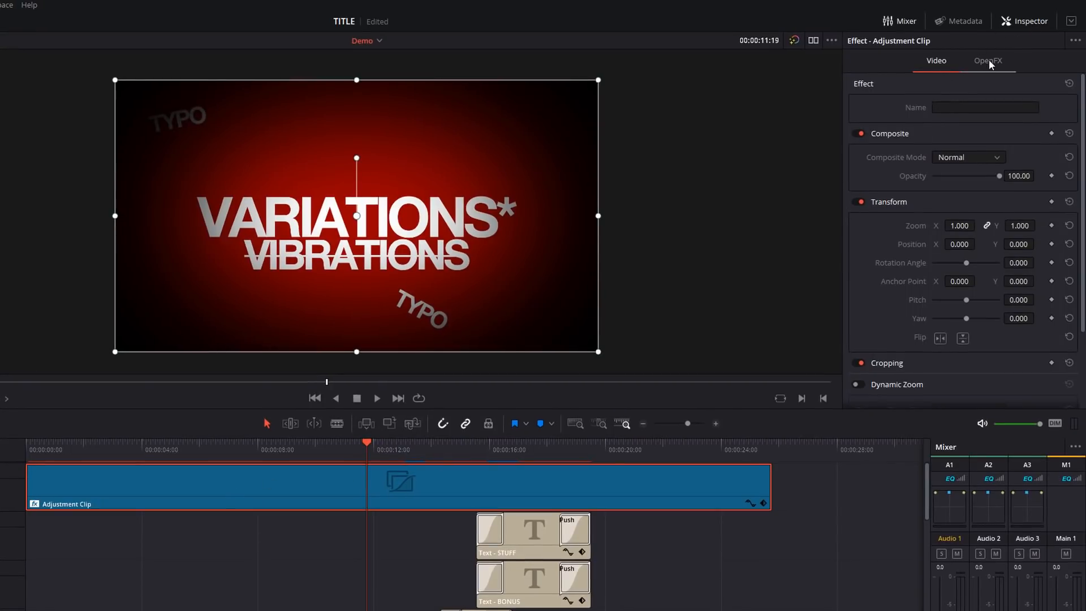
Set the vignette Anamorphism to 2.616 and Size to about 0.8, keeping it black
{"action": "left_click", "coordinate": [987, 60]}
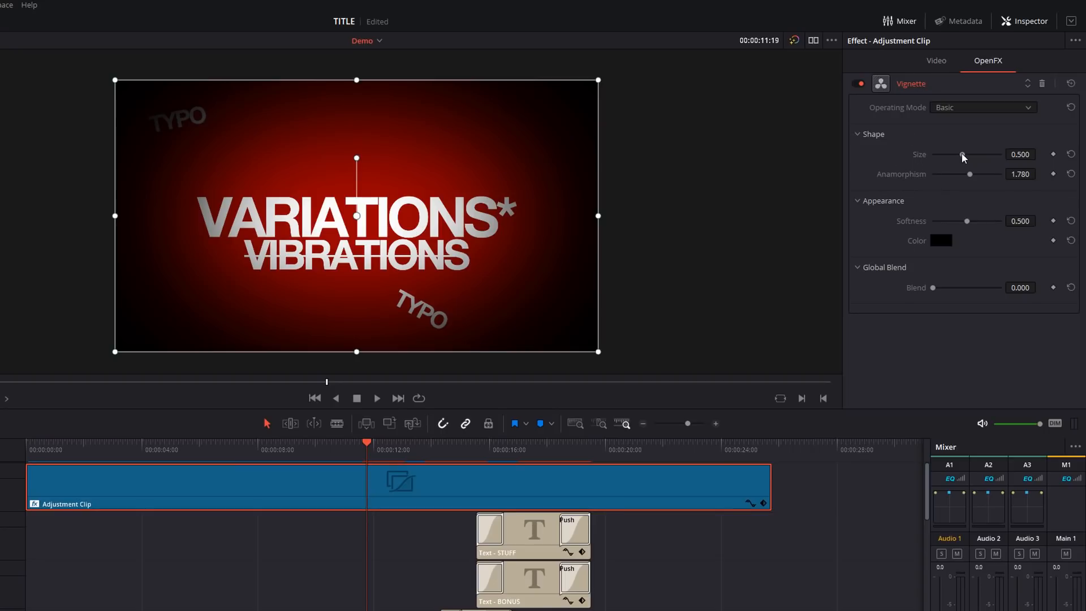
{"action": "left_click_drag", "start_coordinate": [969, 174], "coordinate": [988, 173]}
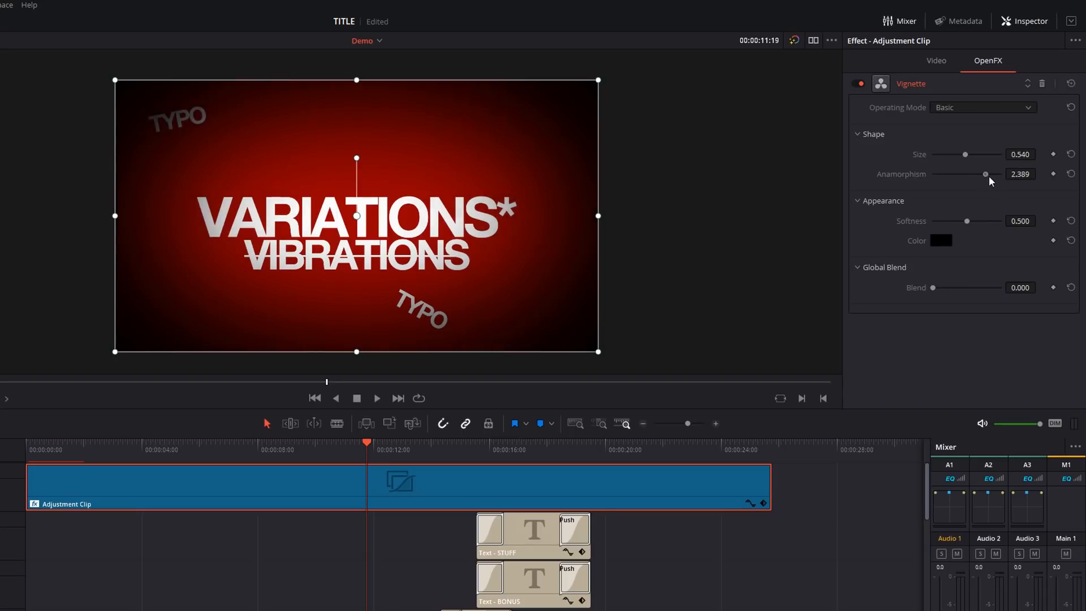
{"action": "left_click_drag", "start_coordinate": [986, 174], "coordinate": [991, 173]}
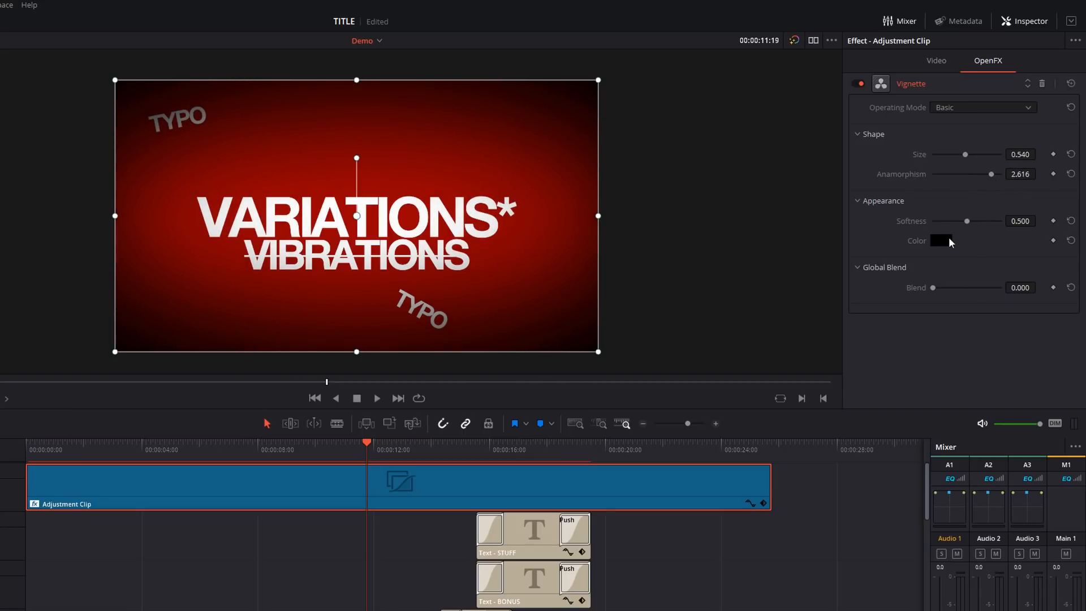
{"action": "left_click", "coordinate": [941, 240]}
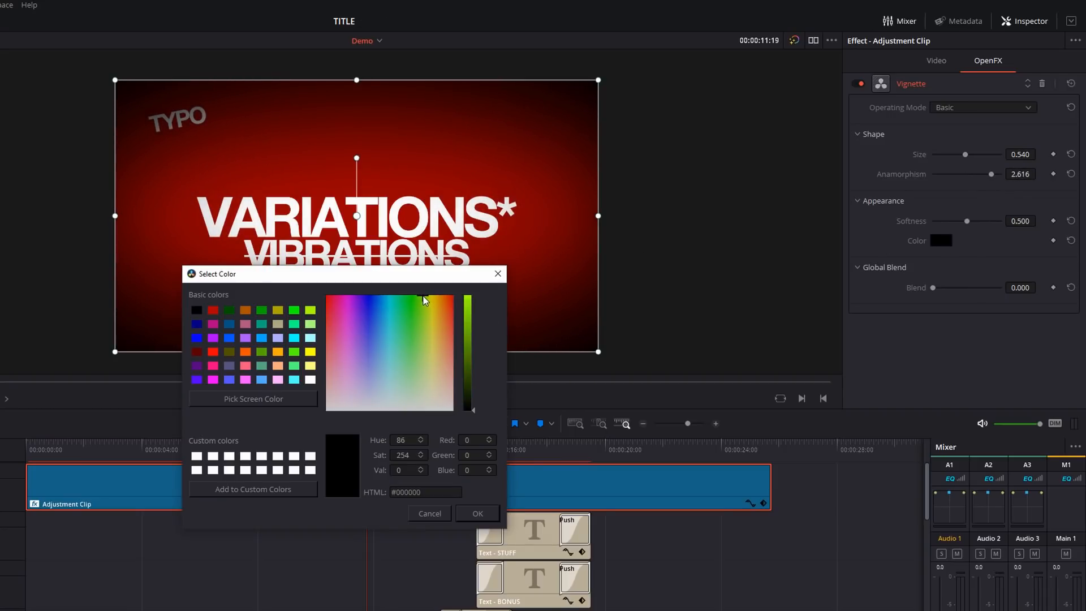
{"action": "left_click", "coordinate": [423, 300]}
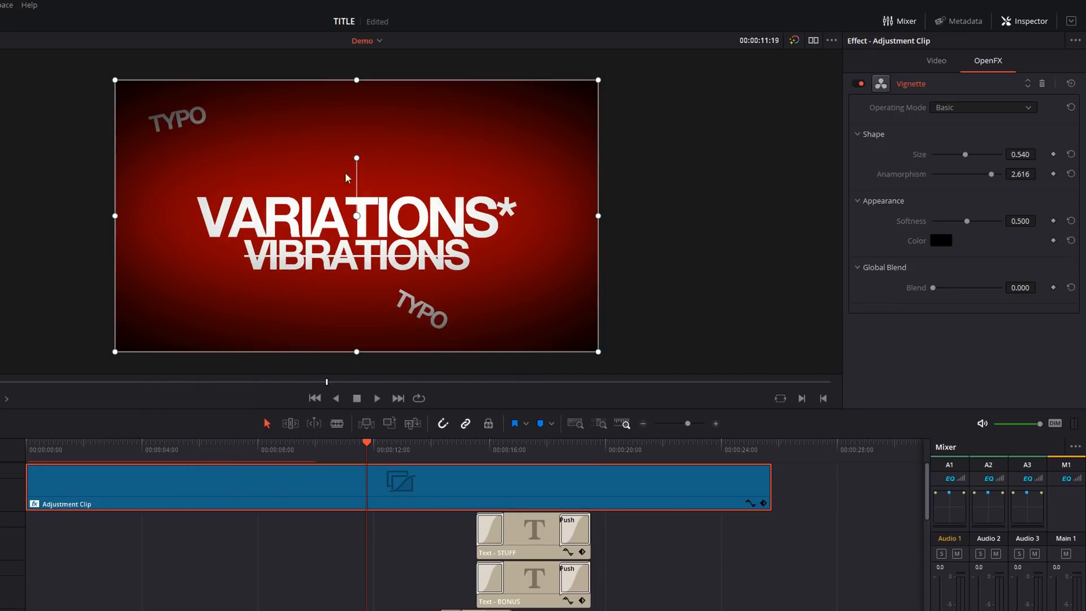
{"action": "left_click_drag", "start_coordinate": [966, 153], "coordinate": [944, 154]}
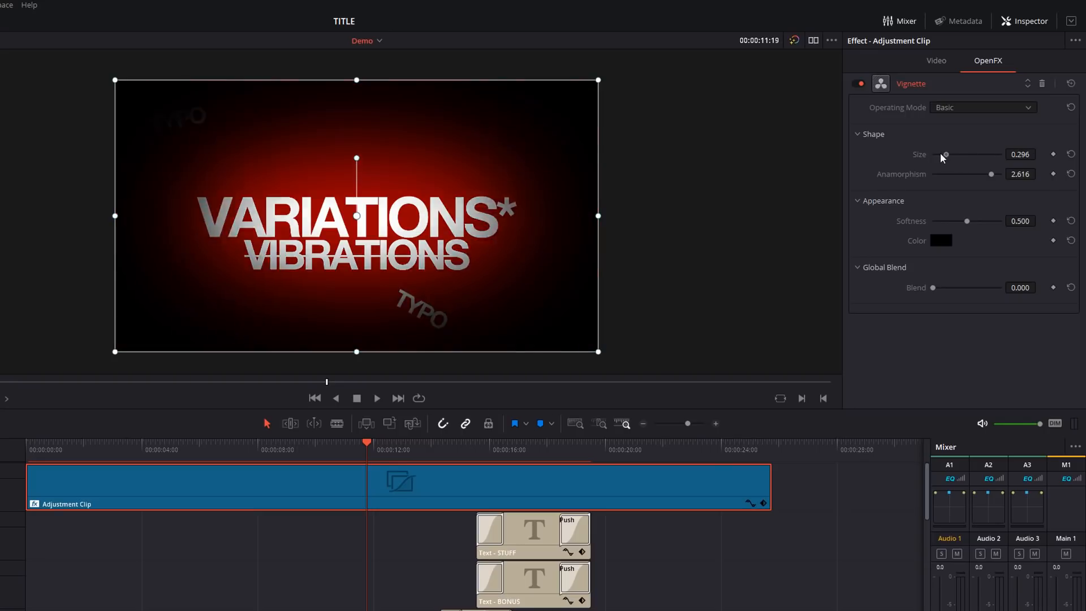
{"action": "left_click_drag", "start_coordinate": [943, 154], "coordinate": [992, 153]}
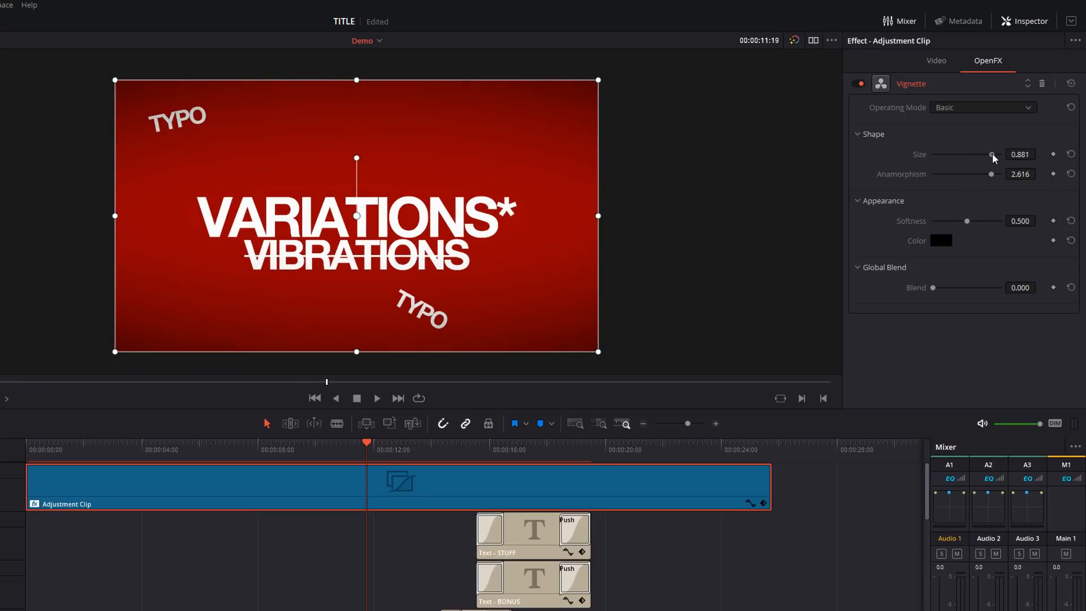
{"action": "left_click_drag", "start_coordinate": [994, 154], "coordinate": [988, 154]}
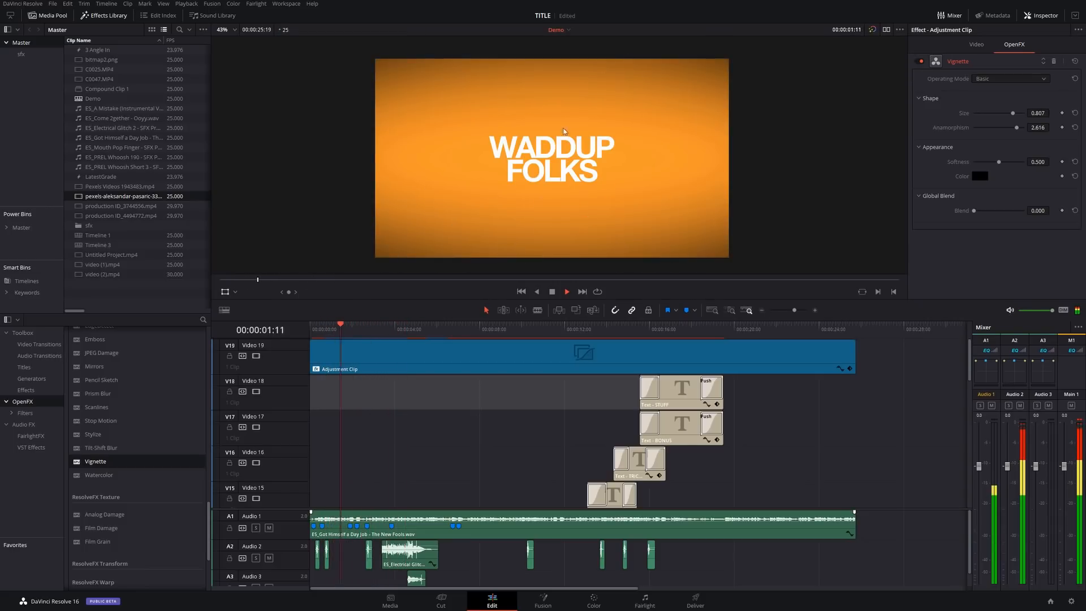
Play the intro to review the vignette over the titles
{"action": "left_click", "coordinate": [383, 323]}
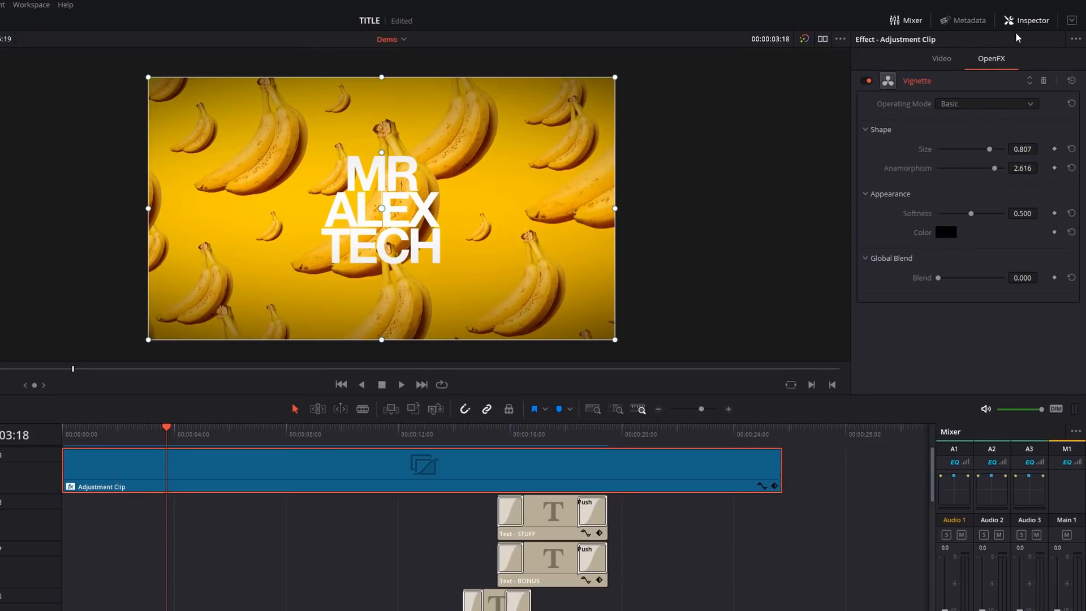
Enable Dynamic Zoom in the adjustment clip's Inspector Video settings
{"action": "left_click", "coordinate": [941, 58]}
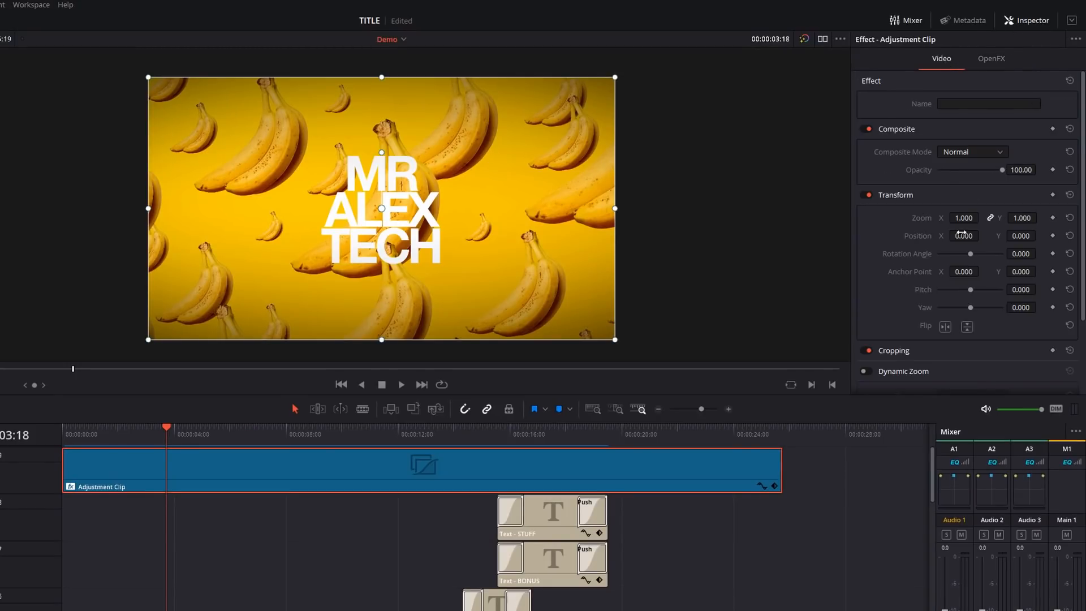
{"action": "scroll", "scroll_direction": "down", "scroll_amount": 3}
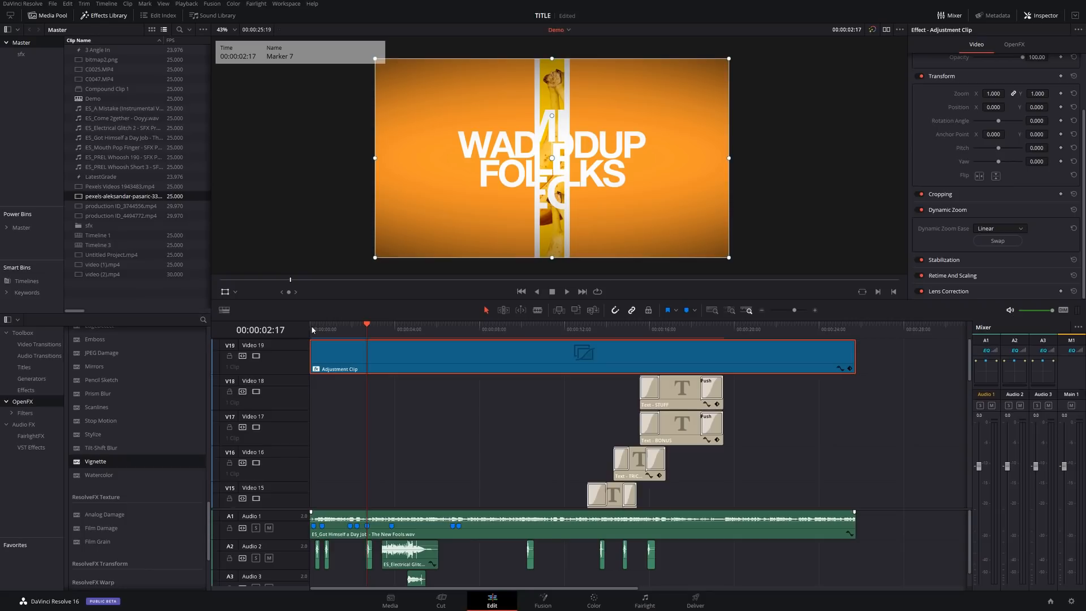
{"action": "left_click", "coordinate": [567, 291]}
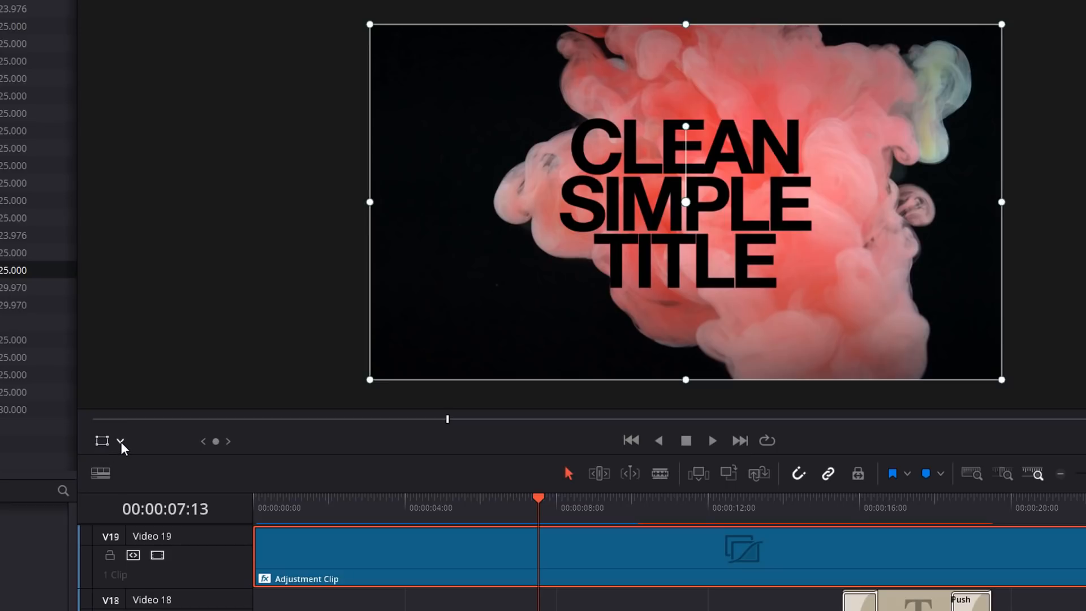
Set the viewer overlay to Dynamic Zoom and adjust the framing box
{"action": "left_click", "coordinate": [120, 442]}
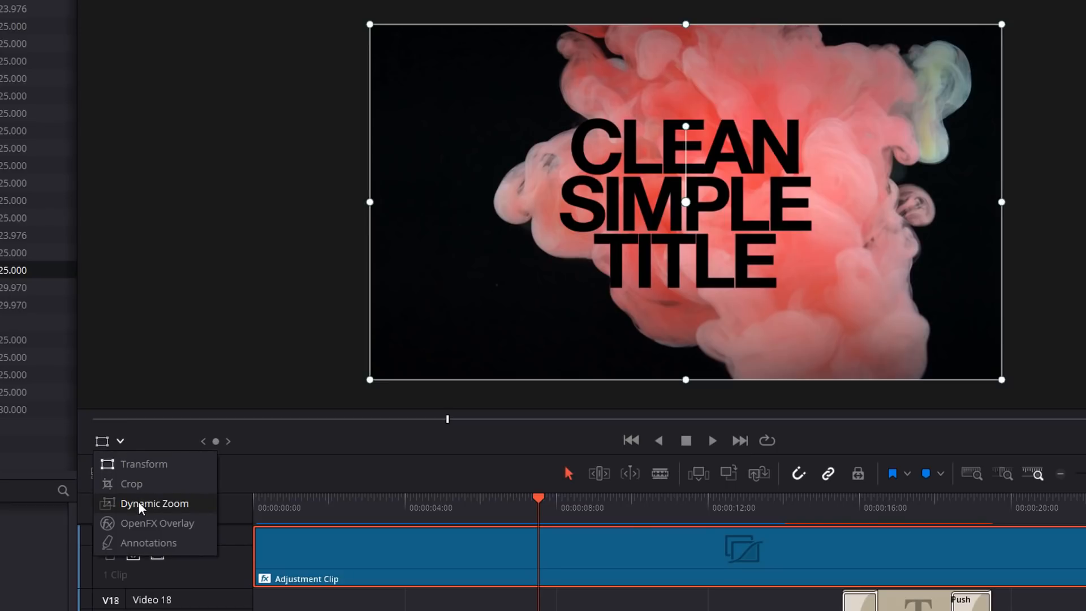
{"action": "left_click", "coordinate": [155, 503]}
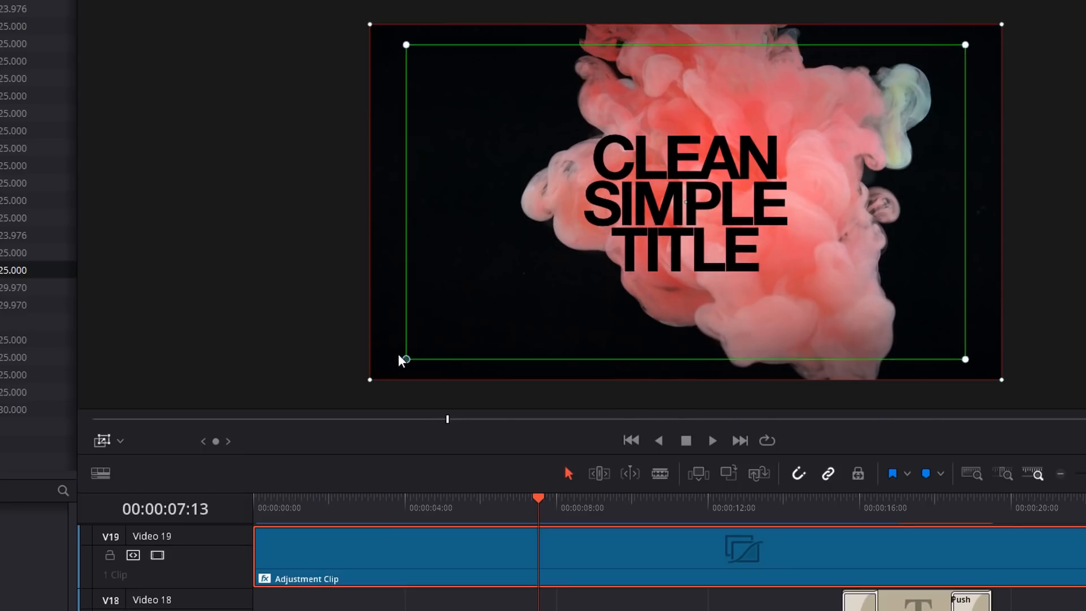
{"action": "left_click", "coordinate": [102, 441]}
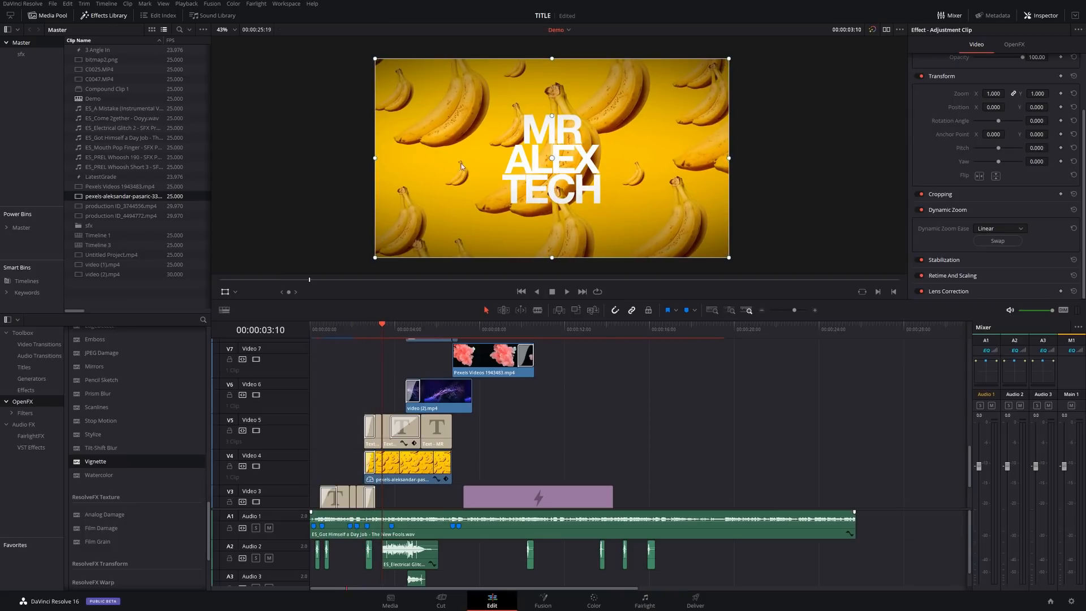
Move the playhead past the character logo shot and back to the MR ALEX TECH title
{"action": "left_click", "coordinate": [566, 291]}
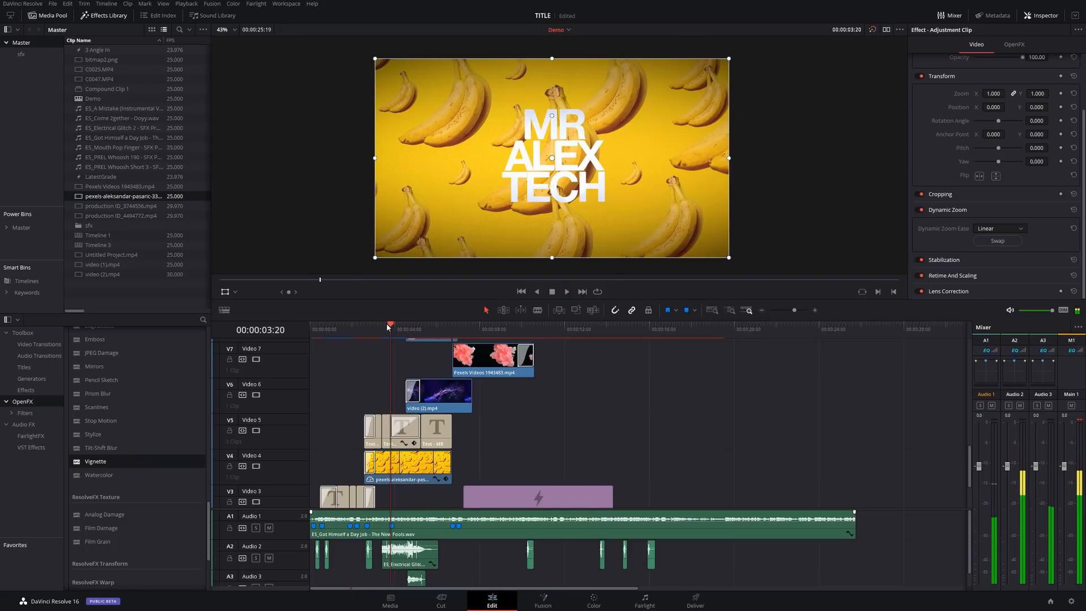
{"action": "left_click", "coordinate": [421, 324]}
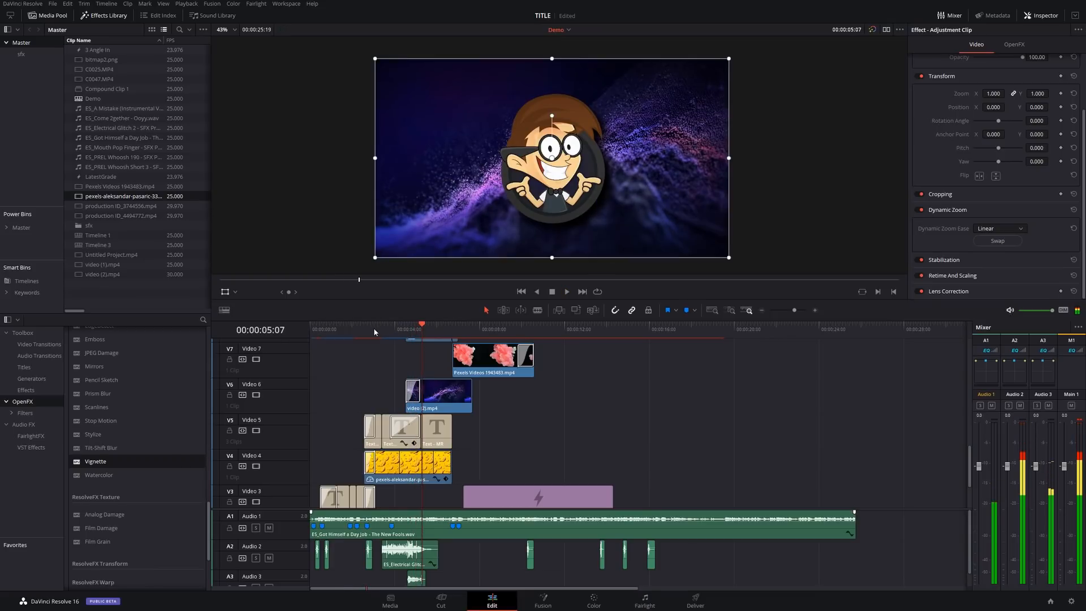
{"action": "left_click", "coordinate": [375, 325]}
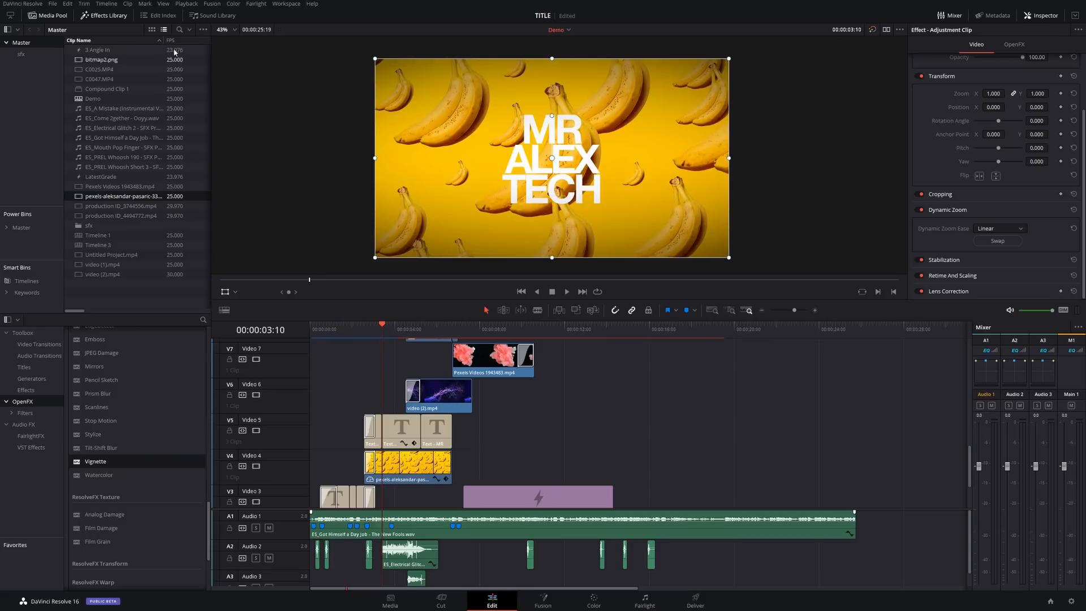
Browse Toolbox Video Transitions down to the MrAT Glass presets
{"action": "left_click", "coordinate": [40, 344]}
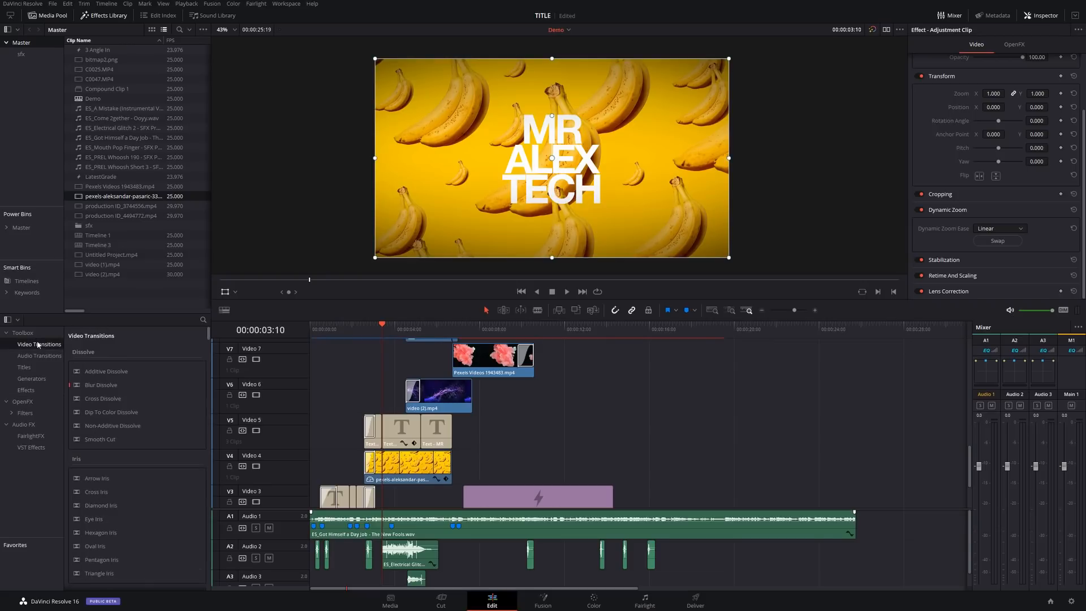
{"action": "scroll", "scroll_direction": "down", "scroll_amount": 3}
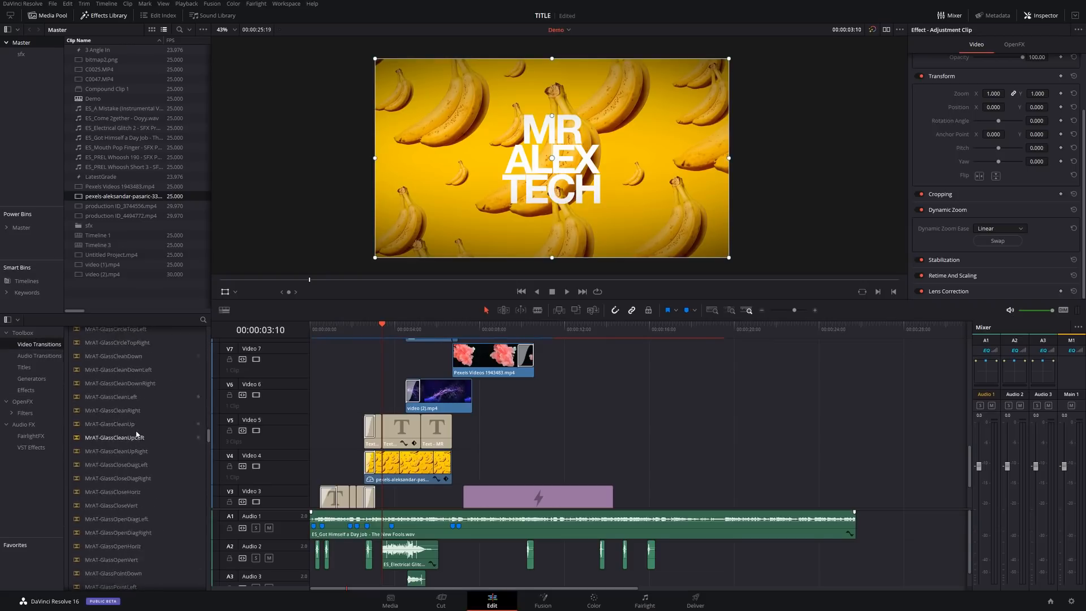
{"action": "scroll", "scroll_direction": "down", "scroll_amount": 3}
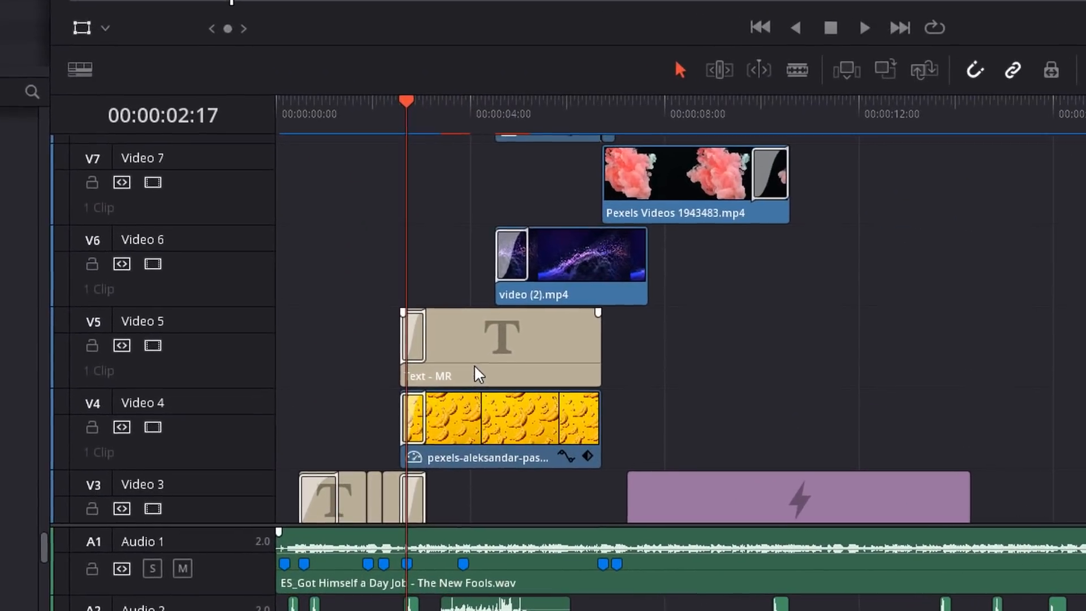
Select the Text - MR clip on Video 5 and blade it with Ctrl+B
{"action": "left_click", "coordinate": [499, 347]}
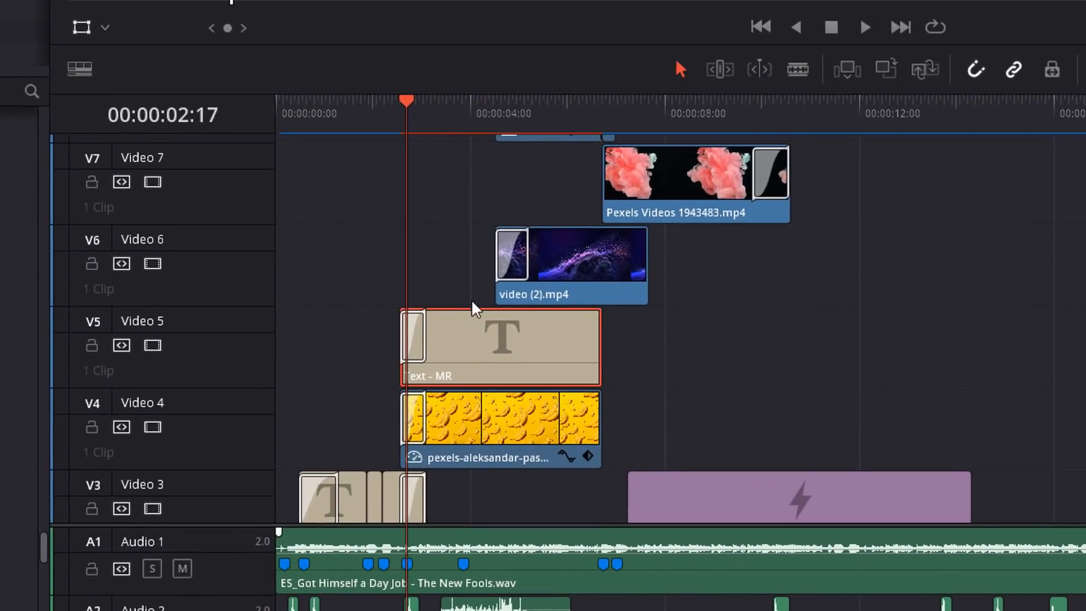
{"action": "mouse_move", "coordinate": [433, 259]}
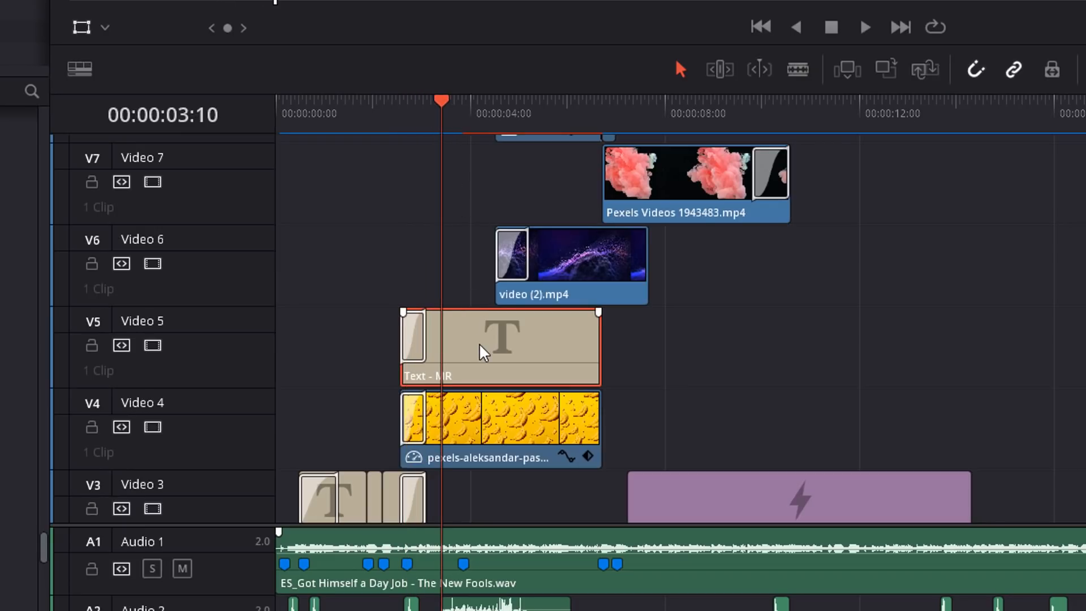
{"action": "key", "text": "ctrl+b"}
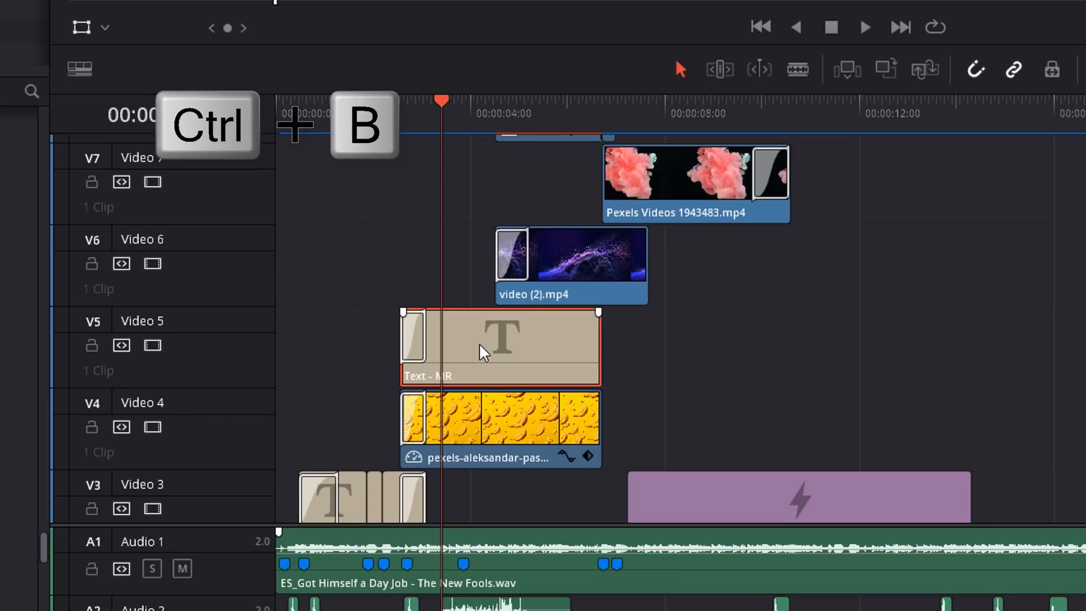
{"action": "key", "text": "ctrl+b"}
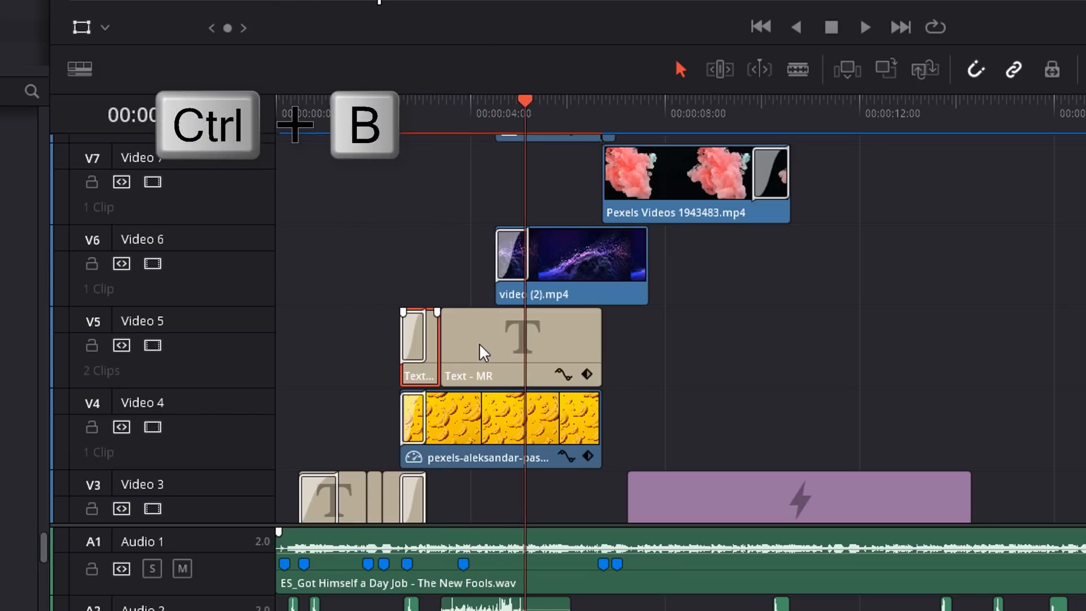
{"action": "key", "text": "ctrl+b"}
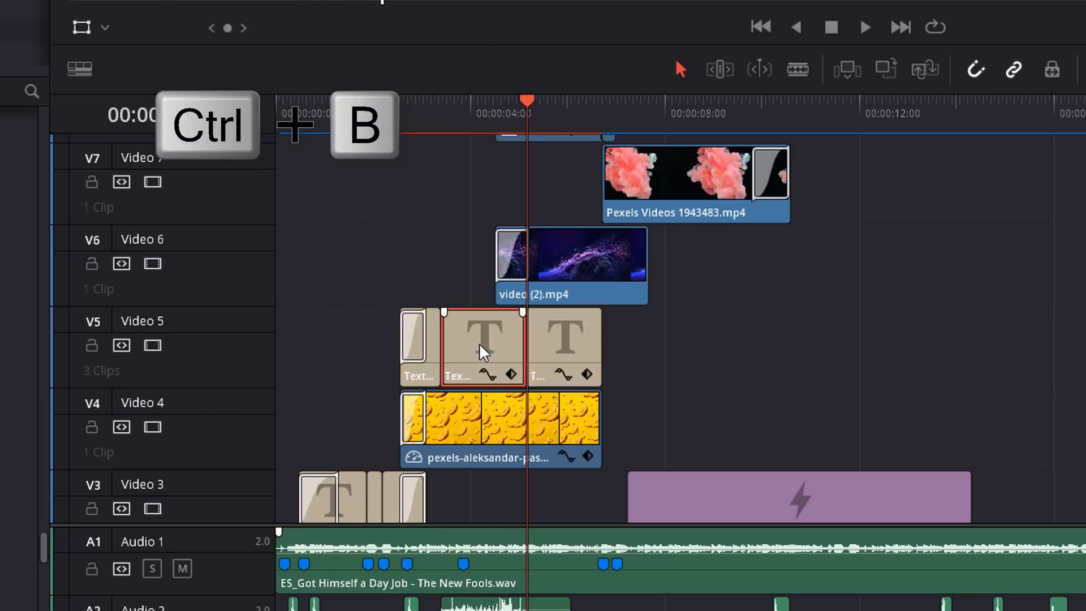
{"action": "key", "text": "ctrl+b"}
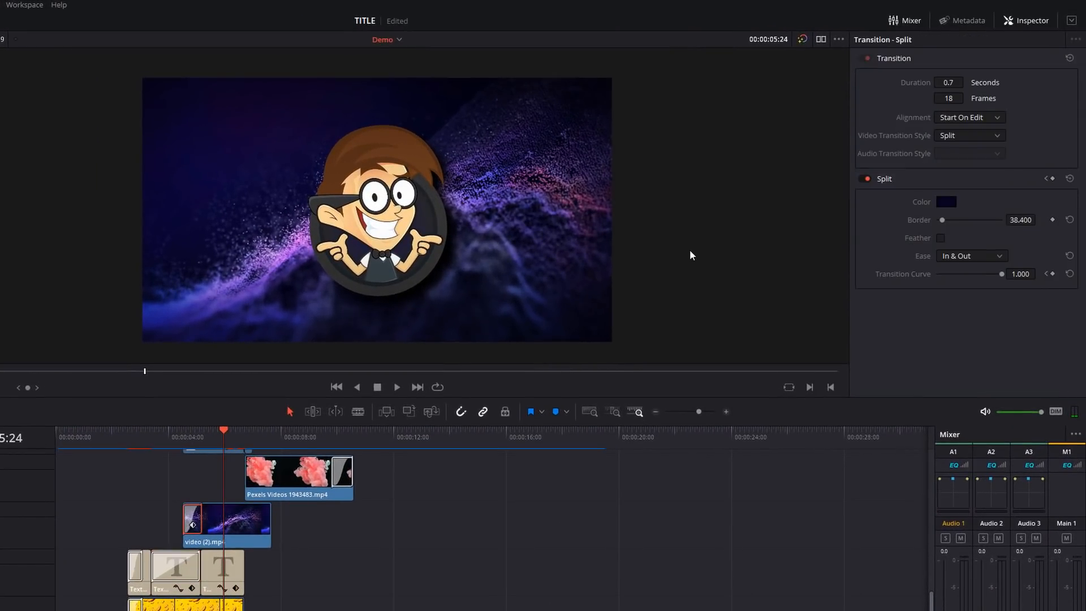
{"action": "mouse_move", "coordinate": [224, 476]}
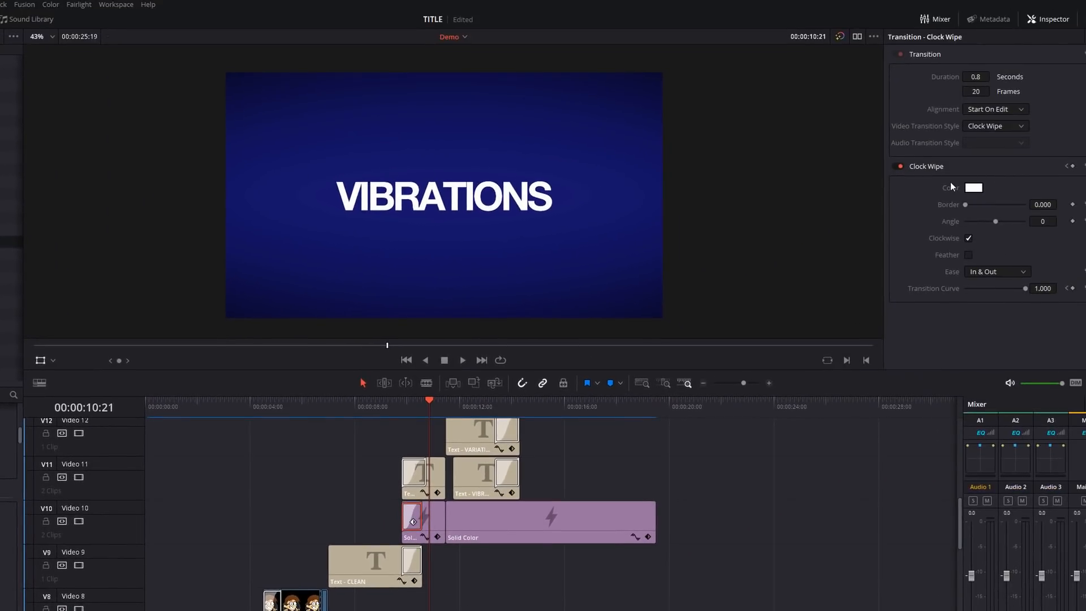
{"action": "mouse_move", "coordinate": [935, 227]}
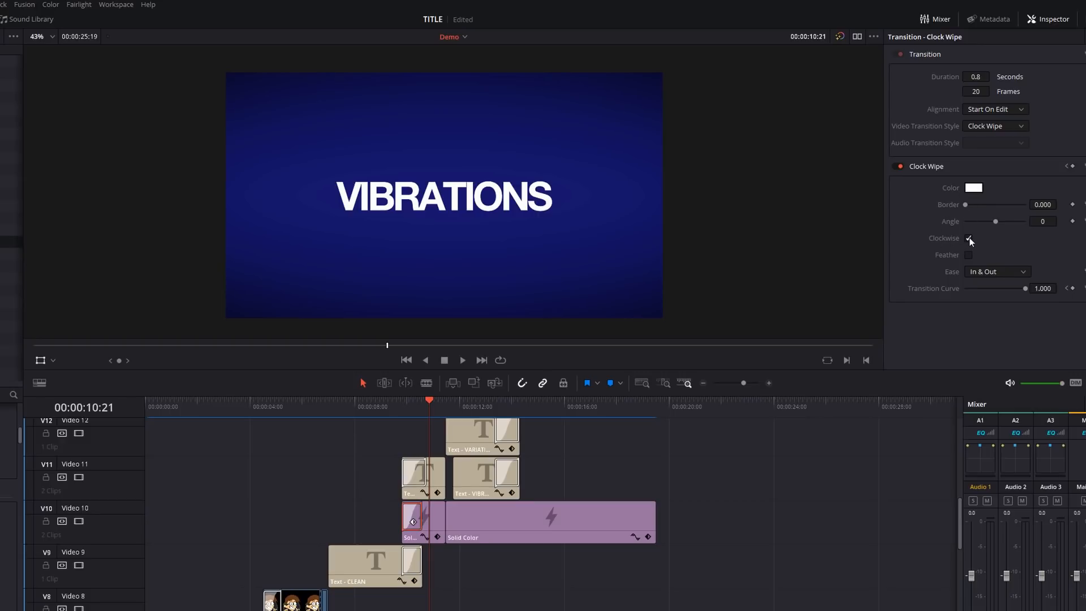
Tick Clockwise for the Solid Color clip's Clock Wipe transition
{"action": "left_click", "coordinate": [969, 238]}
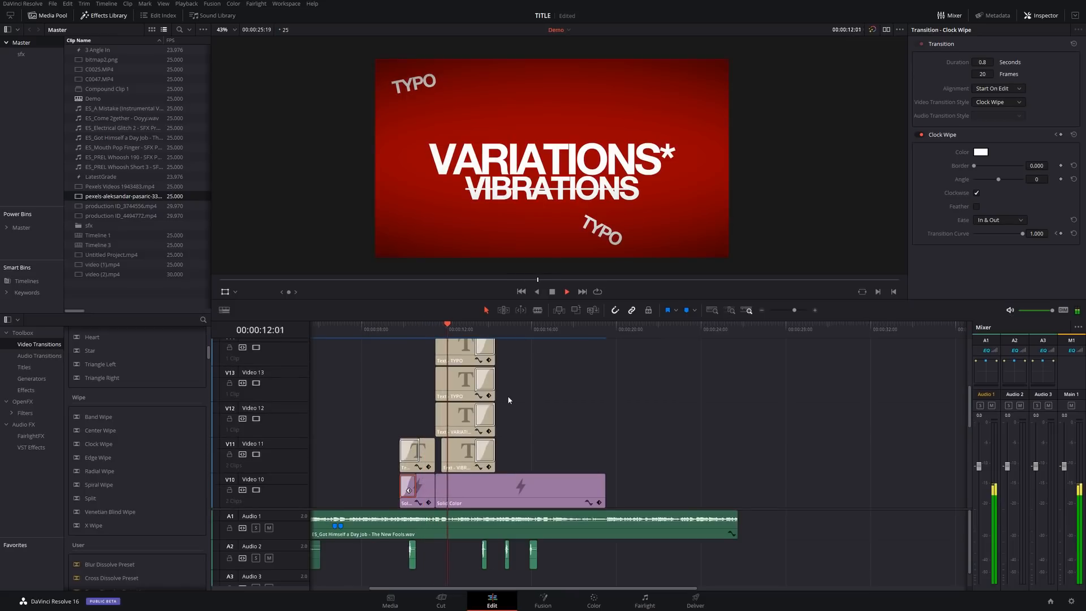
Select the adjustment clip above the TYPO, TIPS, TRICKS and BONUS titles
{"action": "left_click", "coordinate": [488, 323]}
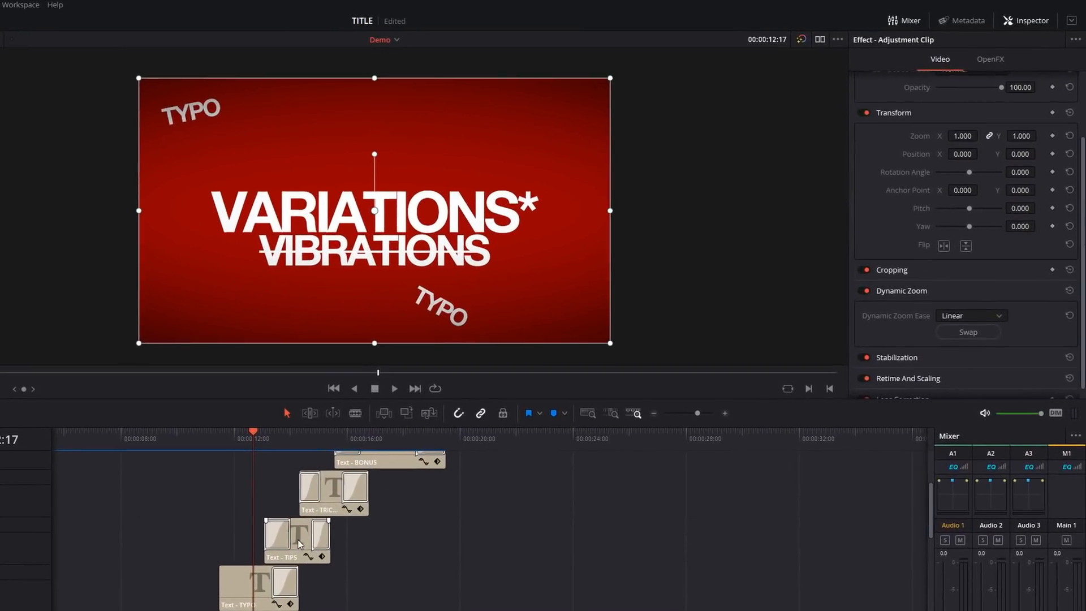
Select the TIPS clip, then the Push transitions starting TIPS and ending TYPO
{"action": "left_click", "coordinate": [291, 540]}
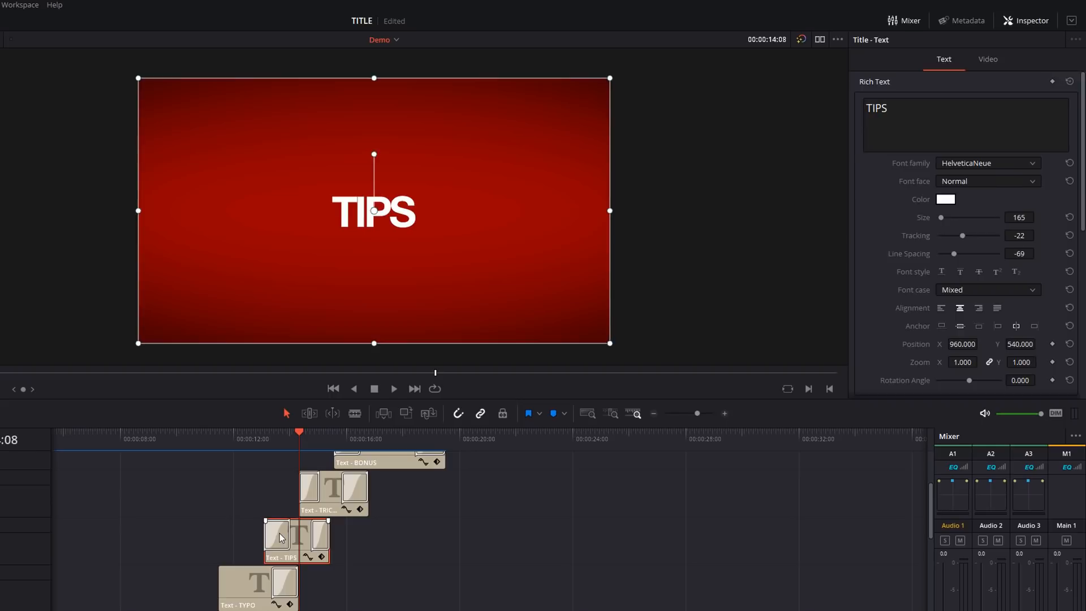
{"action": "left_click", "coordinate": [281, 540]}
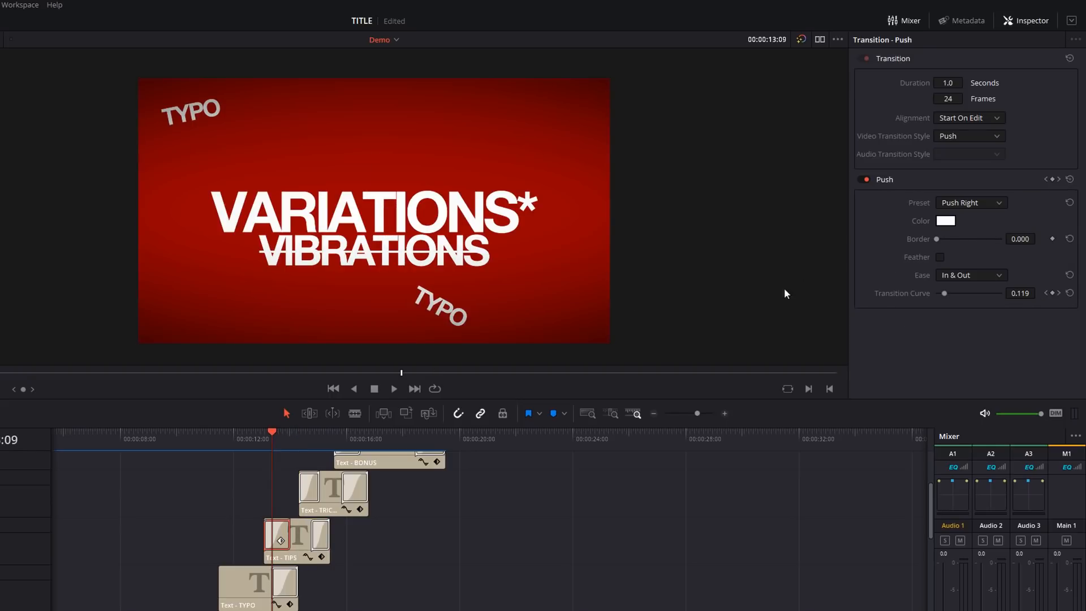
{"action": "mouse_move", "coordinate": [944, 215]}
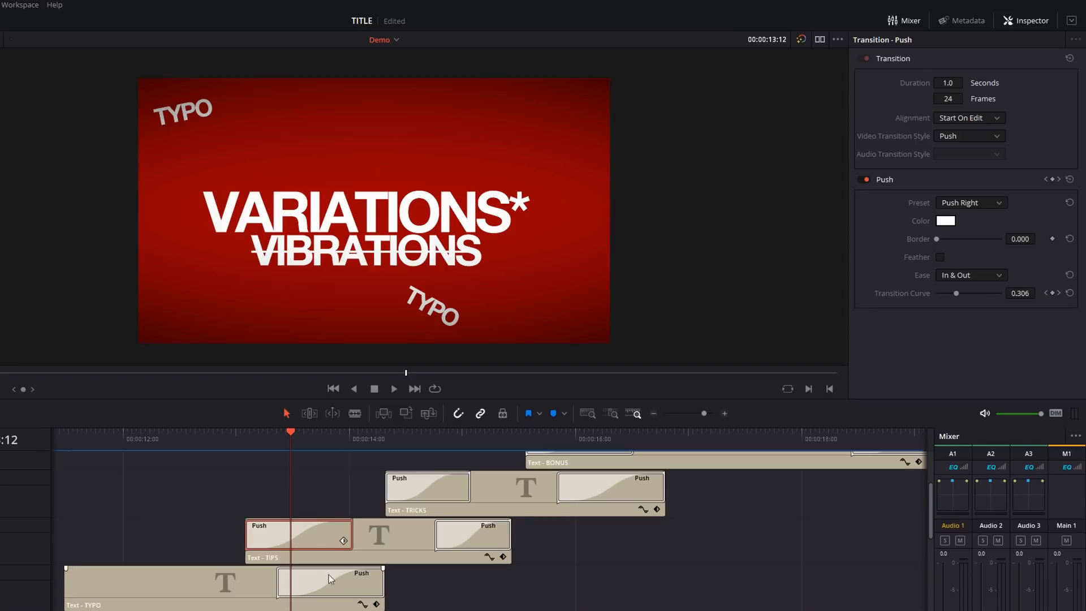
{"action": "left_click", "coordinate": [331, 584]}
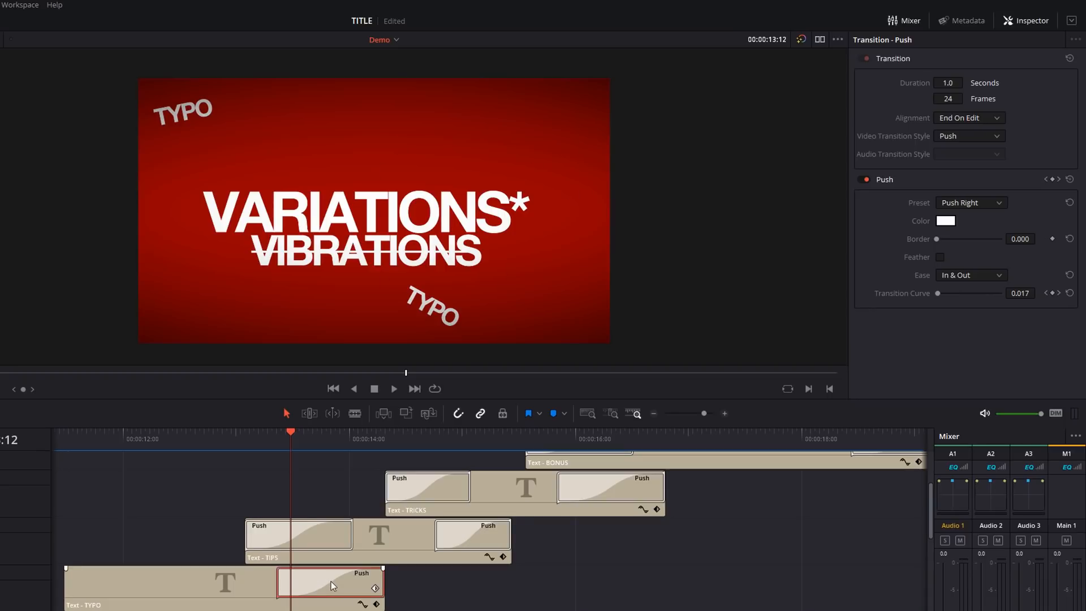
{"action": "mouse_move", "coordinate": [390, 598]}
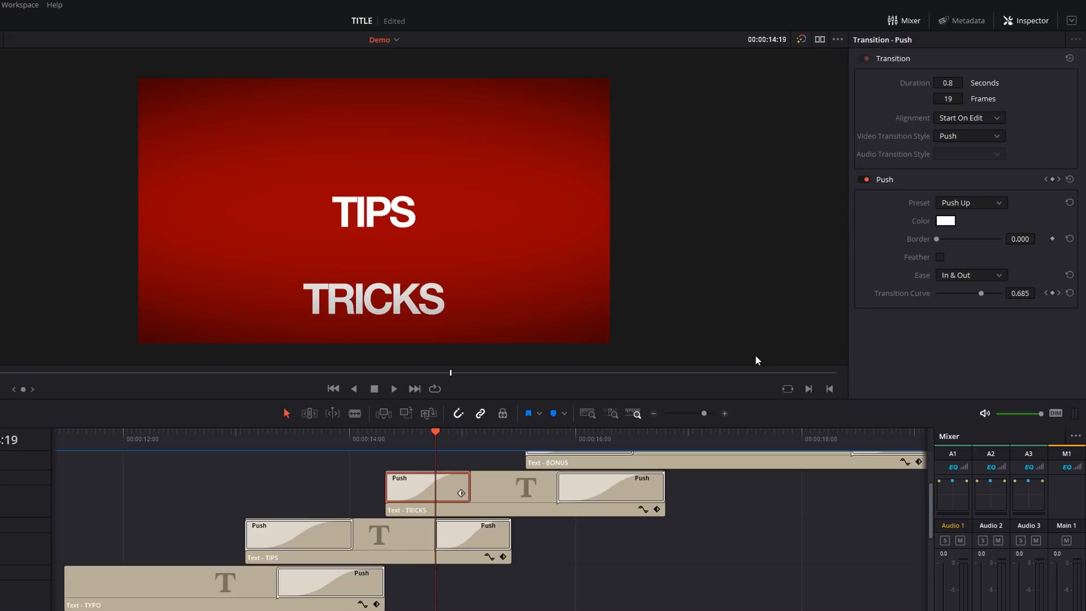
{"action": "mouse_move", "coordinate": [429, 462]}
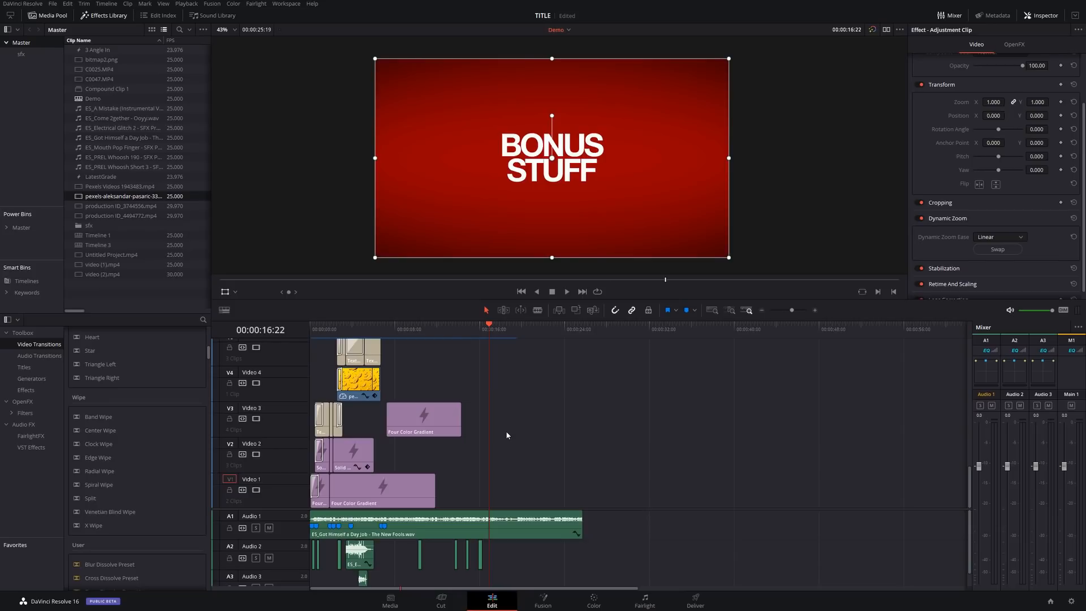
{"action": "mouse_move", "coordinate": [593, 441]}
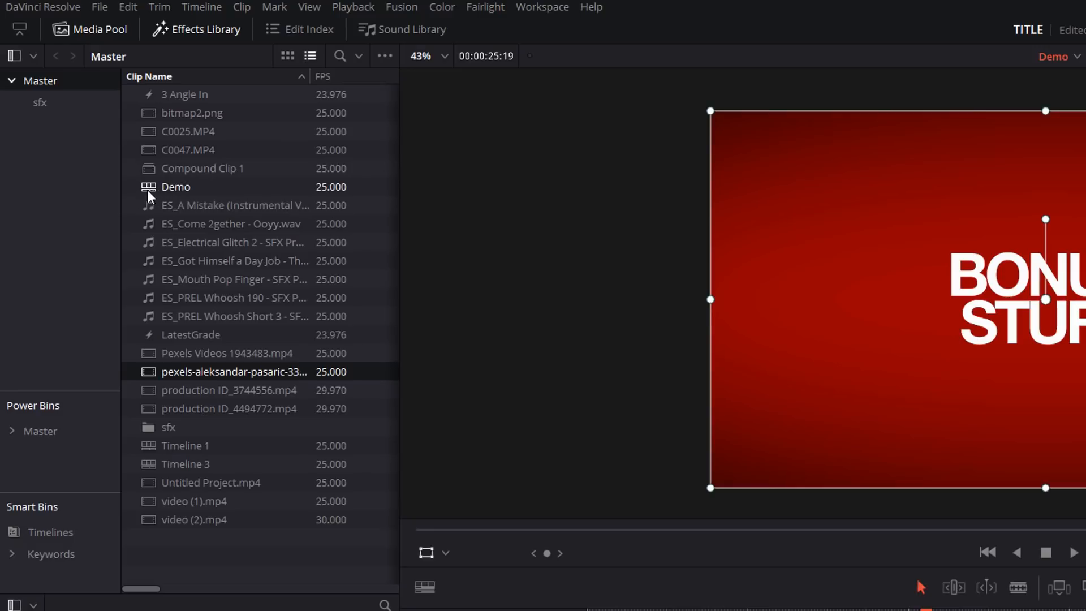
Select the Demo timeline in the Media Pool and copy it with Ctrl+C
{"action": "left_click", "coordinate": [231, 223]}
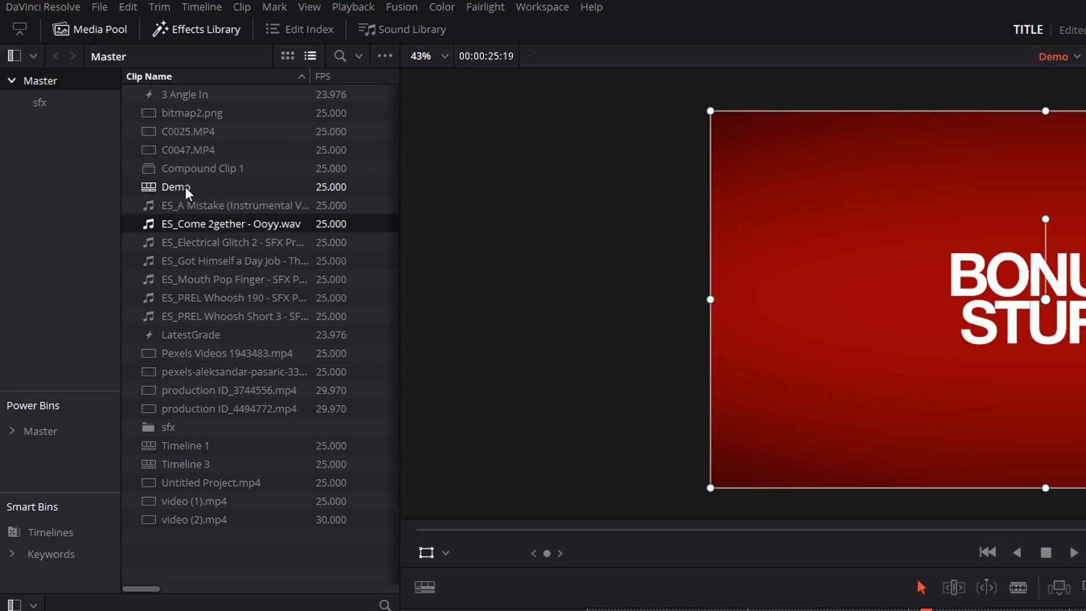
{"action": "key", "text": "ctrl+c"}
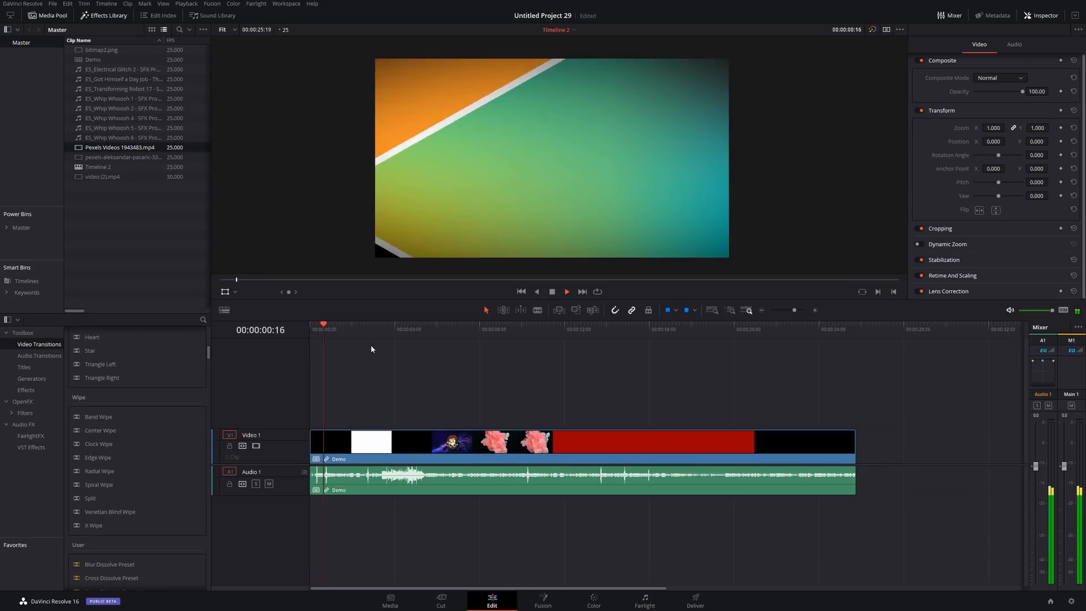
Move the playhead to about three seconds into the nested Demo clip
{"action": "left_click", "coordinate": [368, 324]}
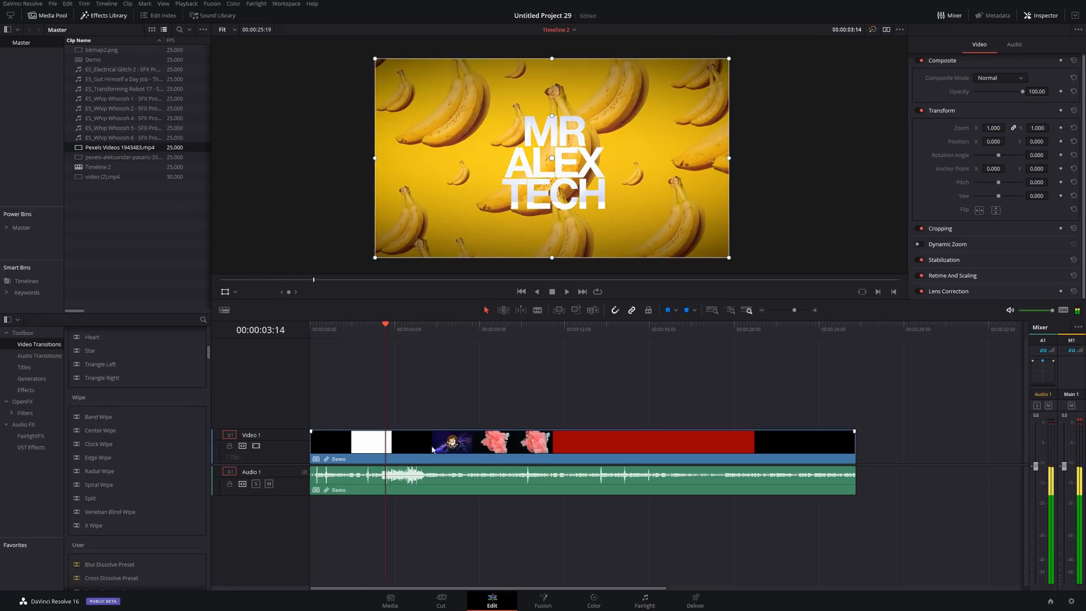
{"action": "mouse_move", "coordinate": [417, 449]}
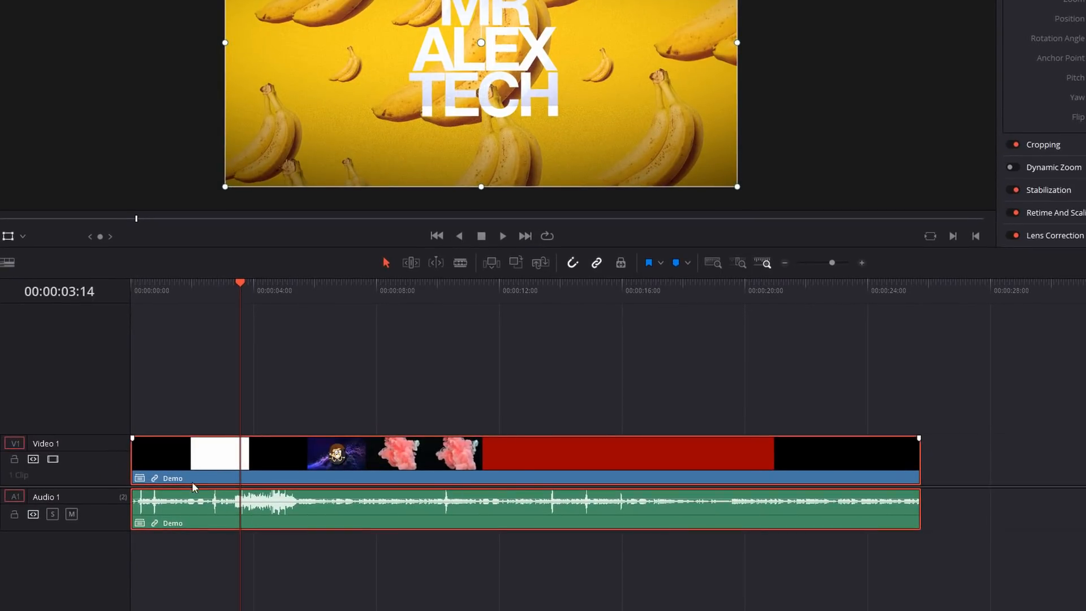
{"action": "mouse_move", "coordinate": [222, 459]}
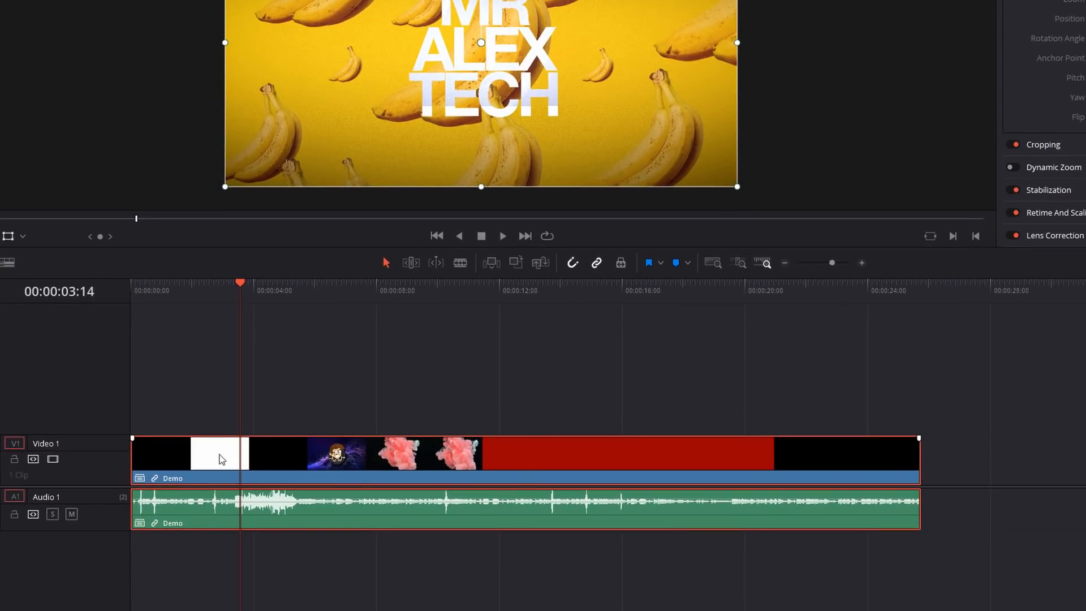
{"action": "right_click", "coordinate": [221, 457]}
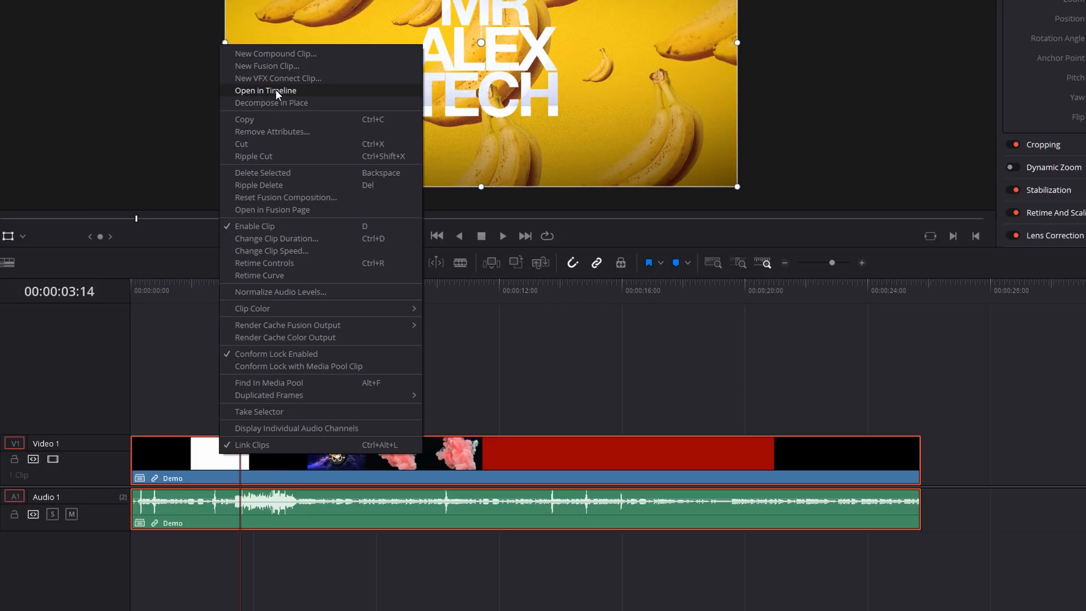
{"action": "left_click", "coordinate": [265, 90]}
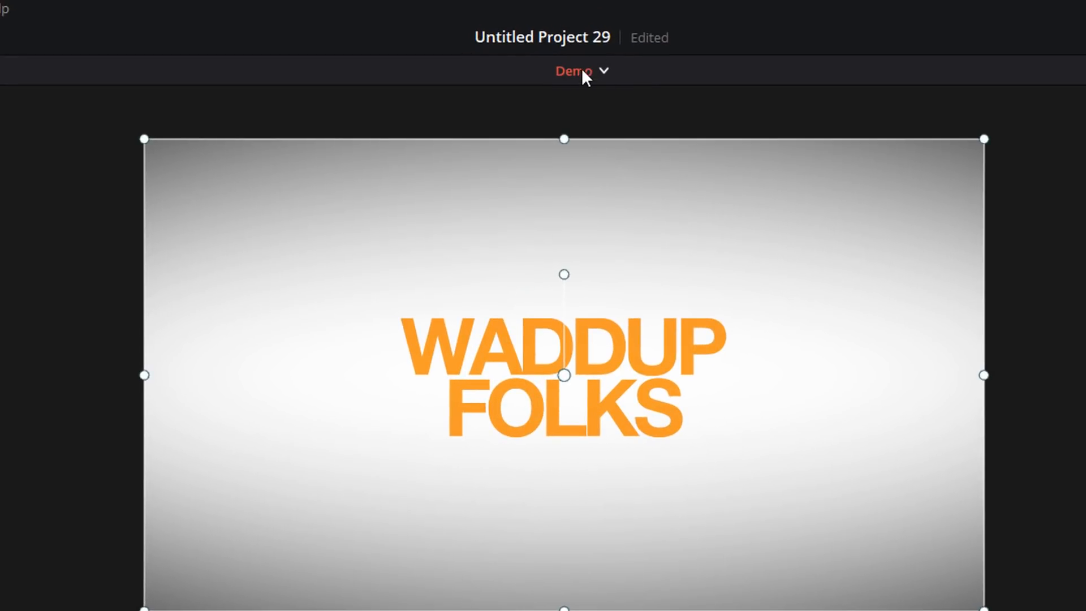
{"action": "left_click", "coordinate": [573, 71]}
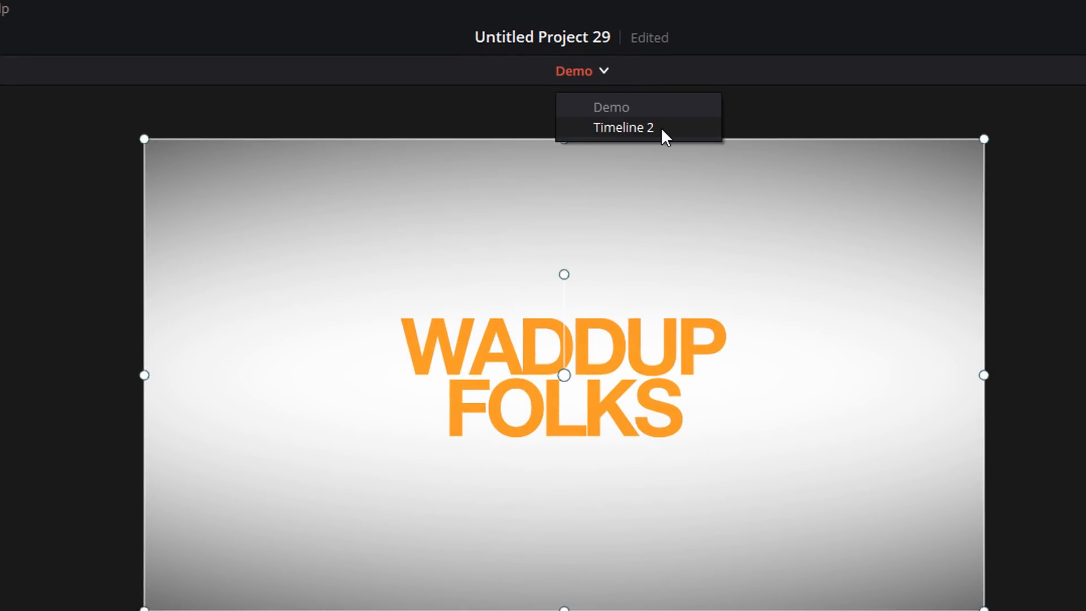
{"action": "mouse_move", "coordinate": [649, 136]}
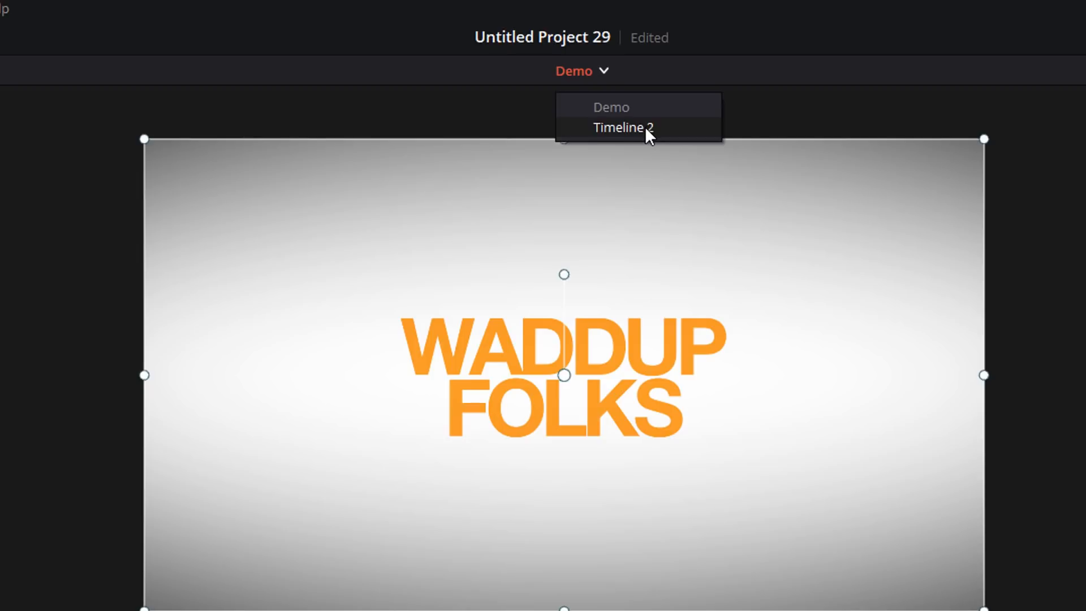
{"action": "left_click", "coordinate": [621, 127]}
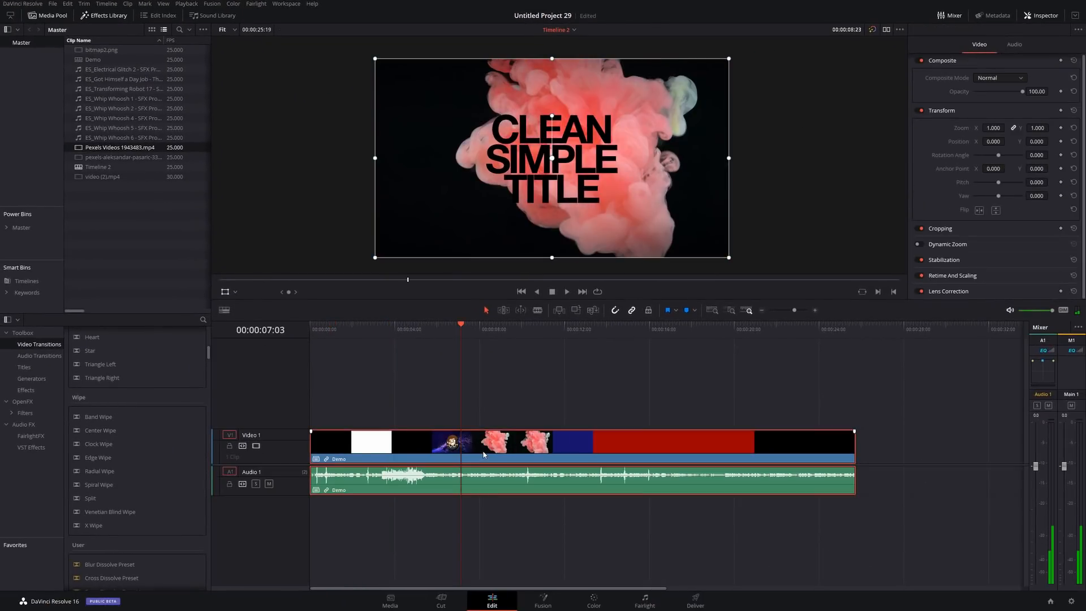